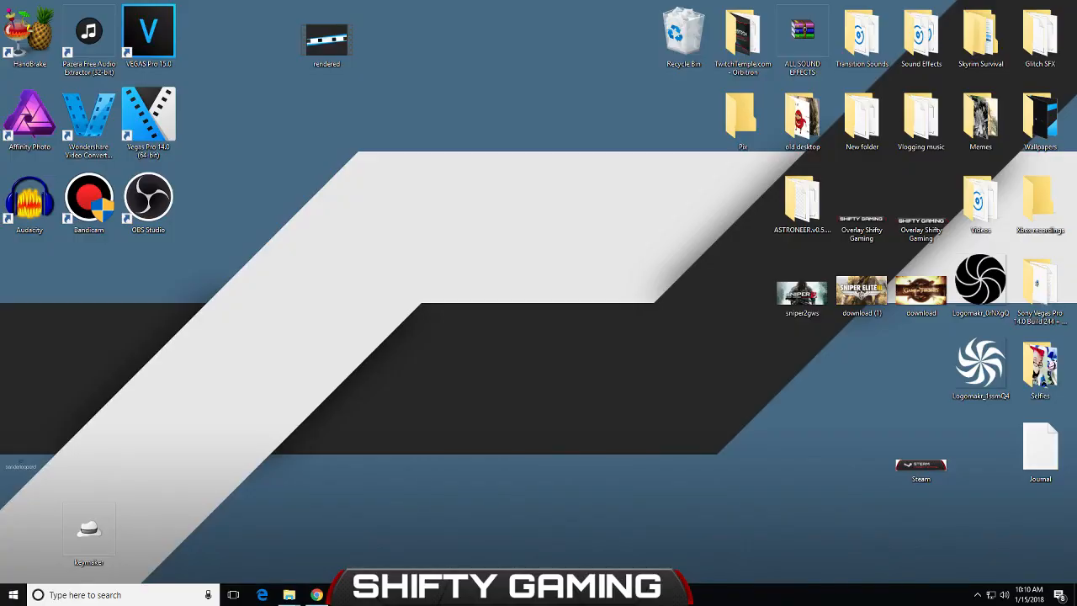
mouse_move(53, 365)
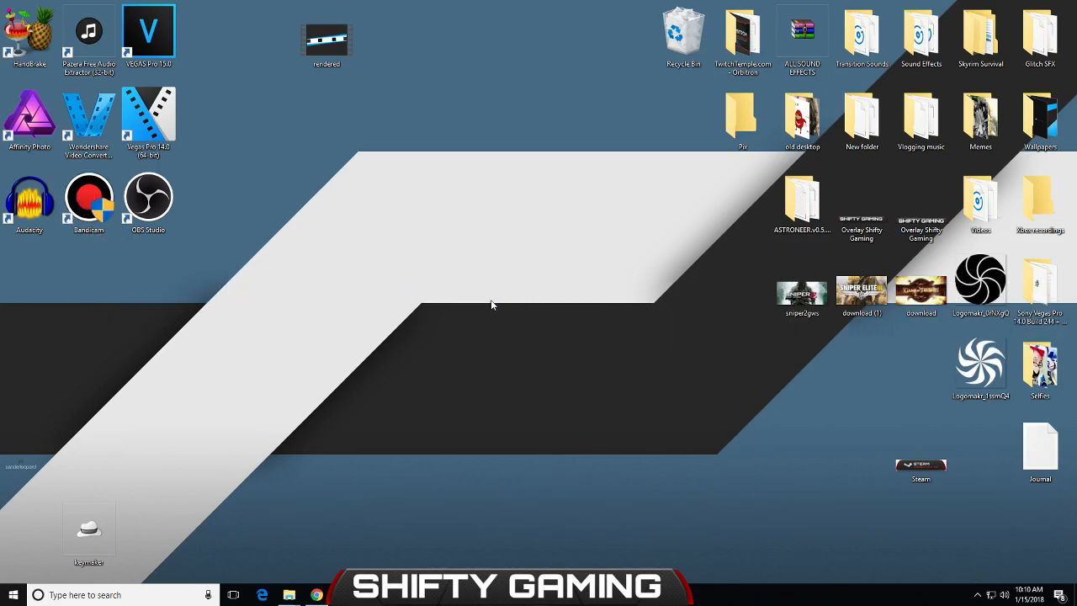
Drag the Bandicam shortcut from the left icon column to the desktop centre.
left_click_drag(88, 202, 505, 282)
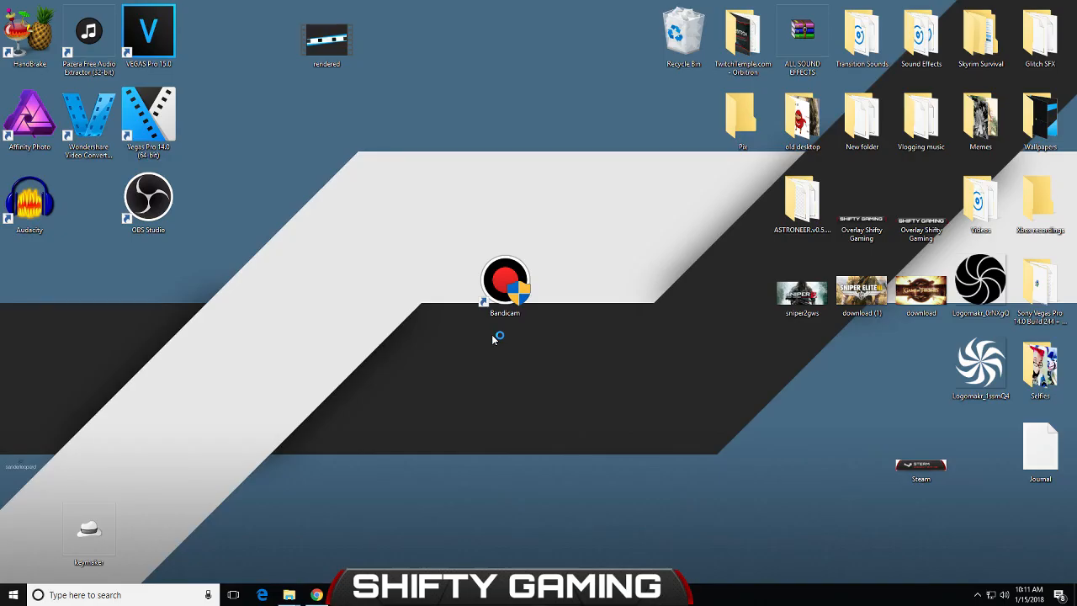
Launch Bandicam from the moved shortcut and show its Home page.
double_click(505, 282)
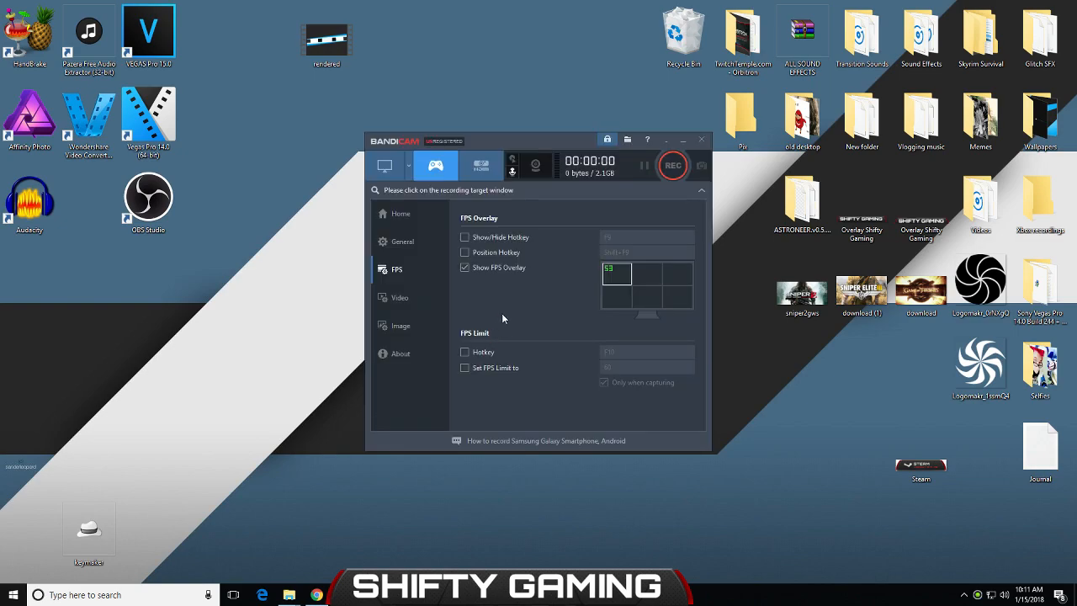
left_click(400, 213)
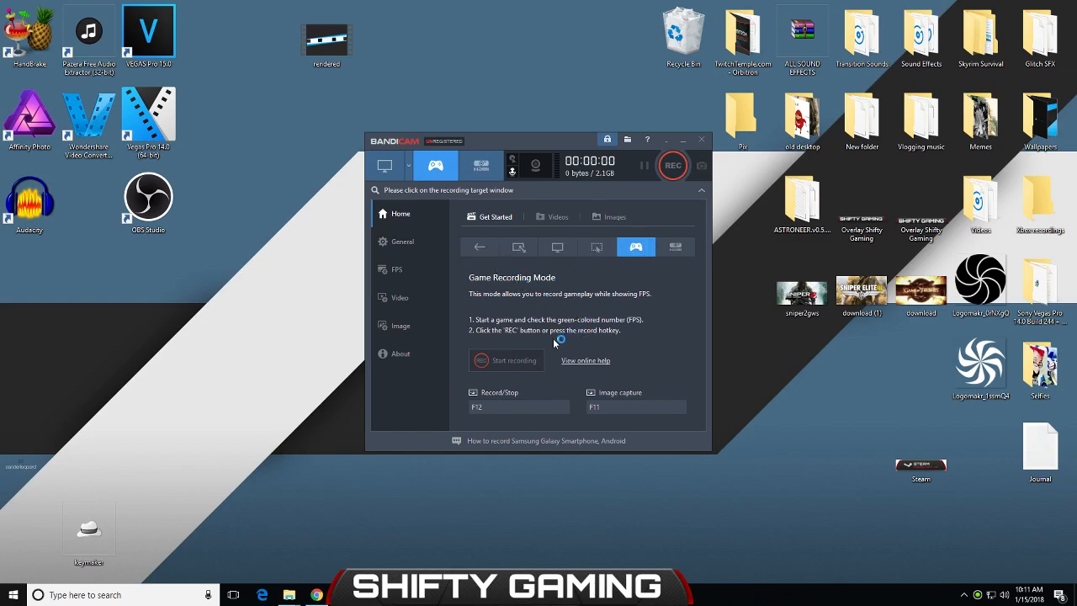
mouse_move(492, 412)
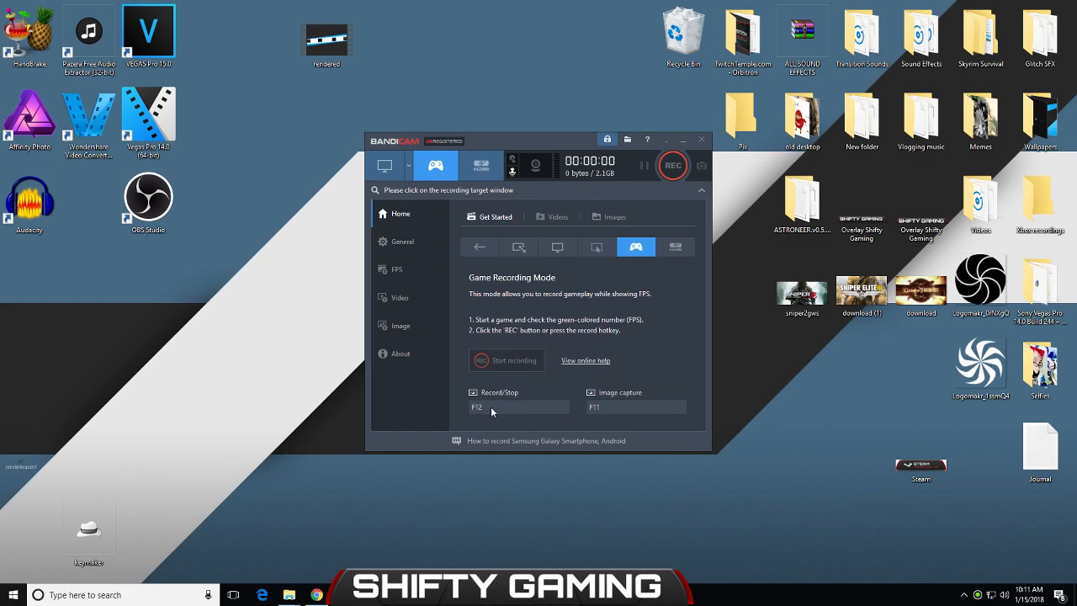
mouse_move(625, 411)
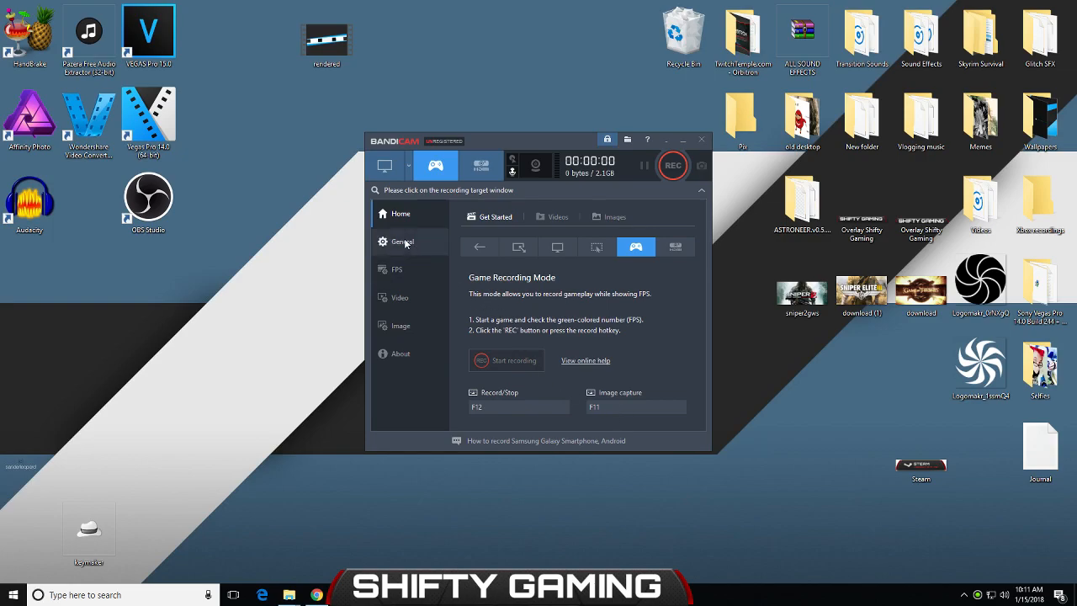
View the General settings, then open and close the Advanced options dialog.
left_click(402, 241)
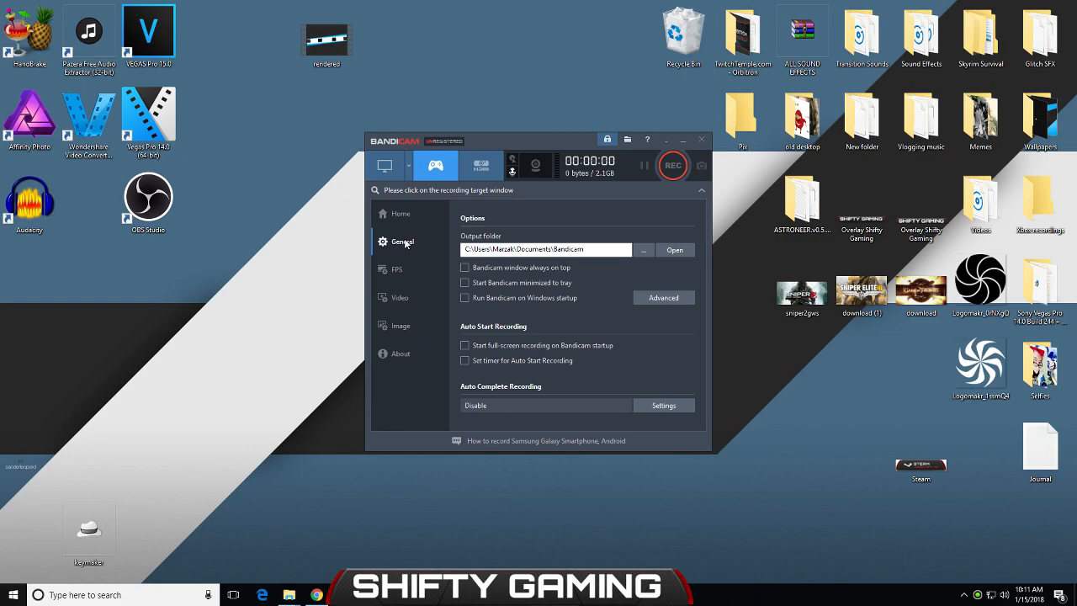
mouse_move(633, 309)
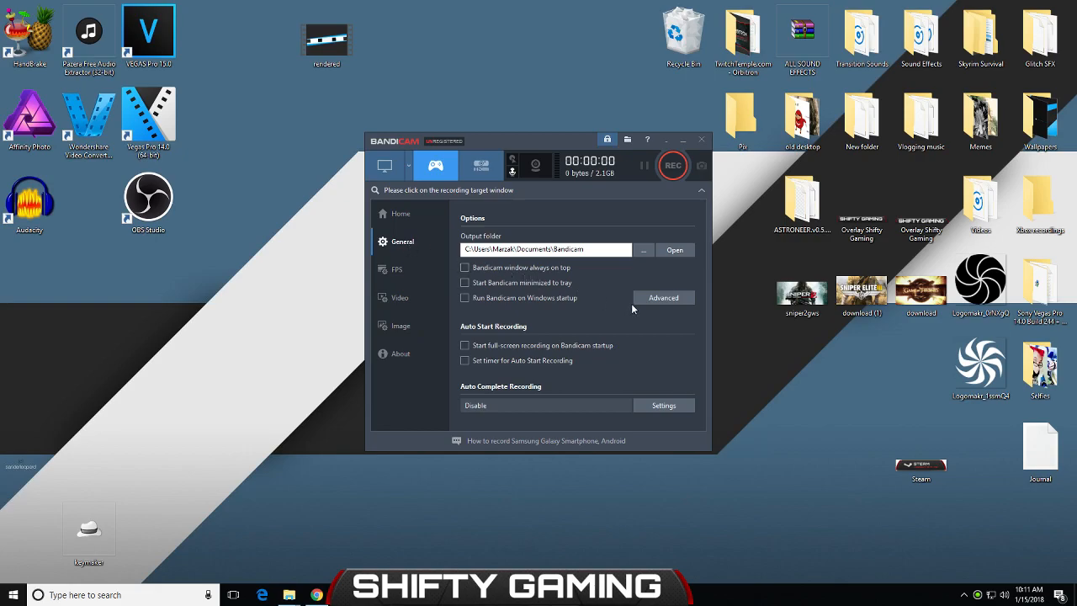
left_click(663, 297)
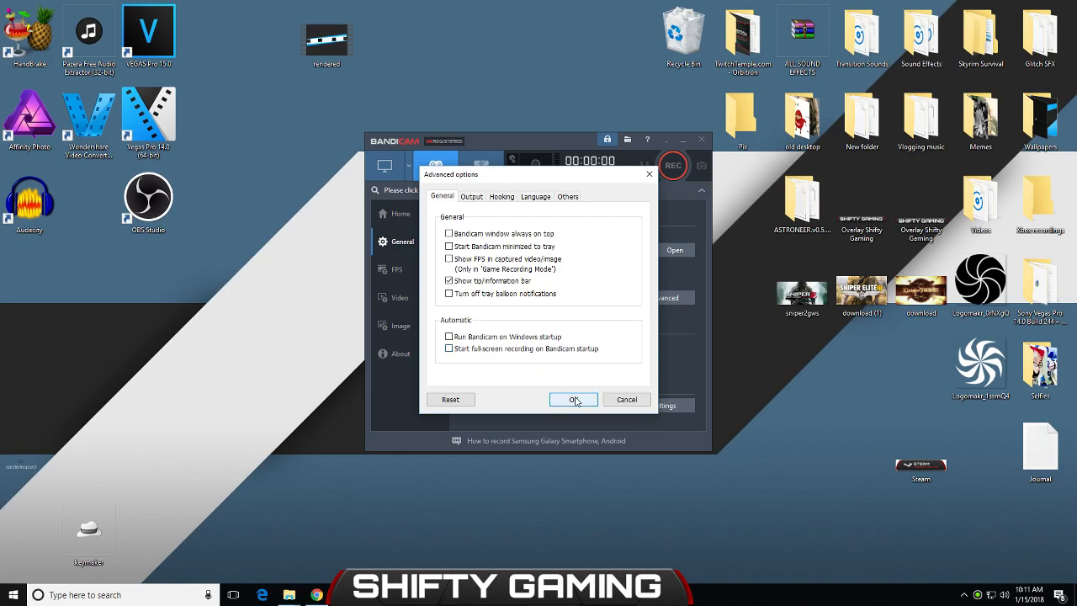
left_click(573, 398)
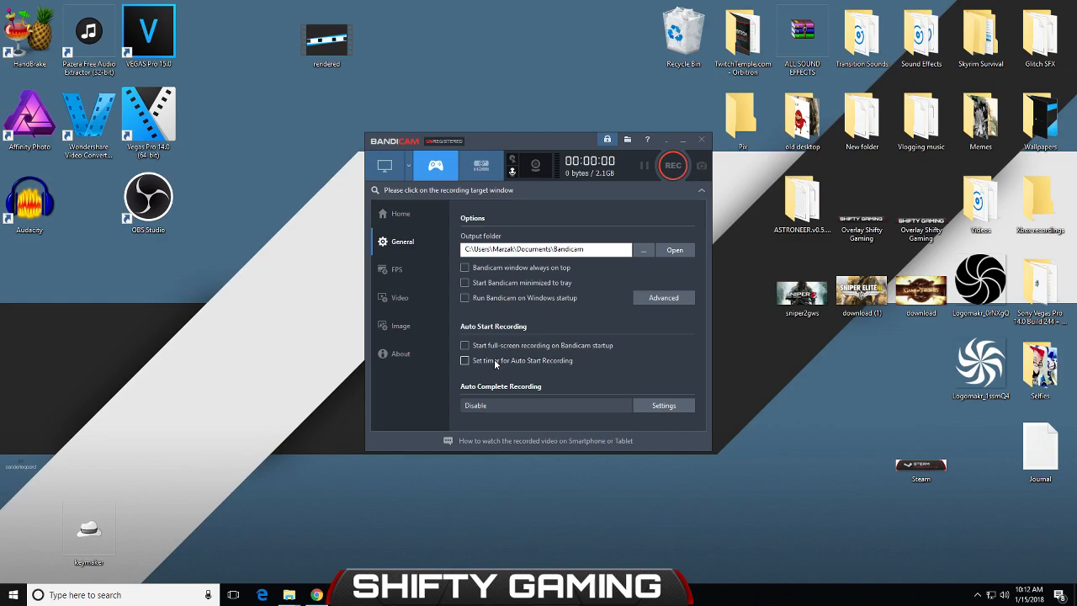
mouse_move(497, 361)
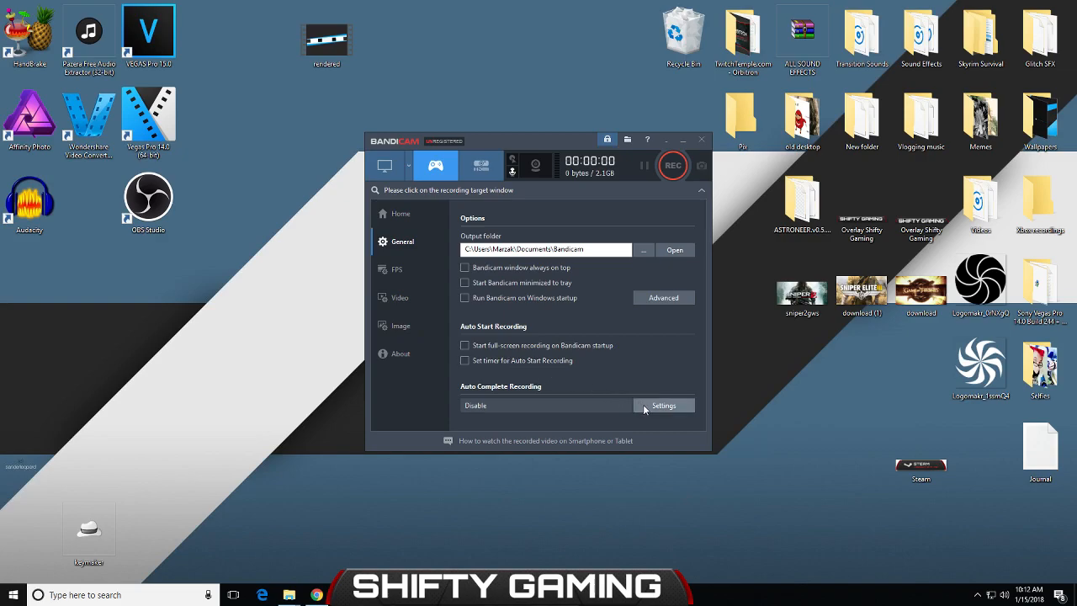
Open the Auto Complete Recording settings dialog from the General page.
left_click(662, 405)
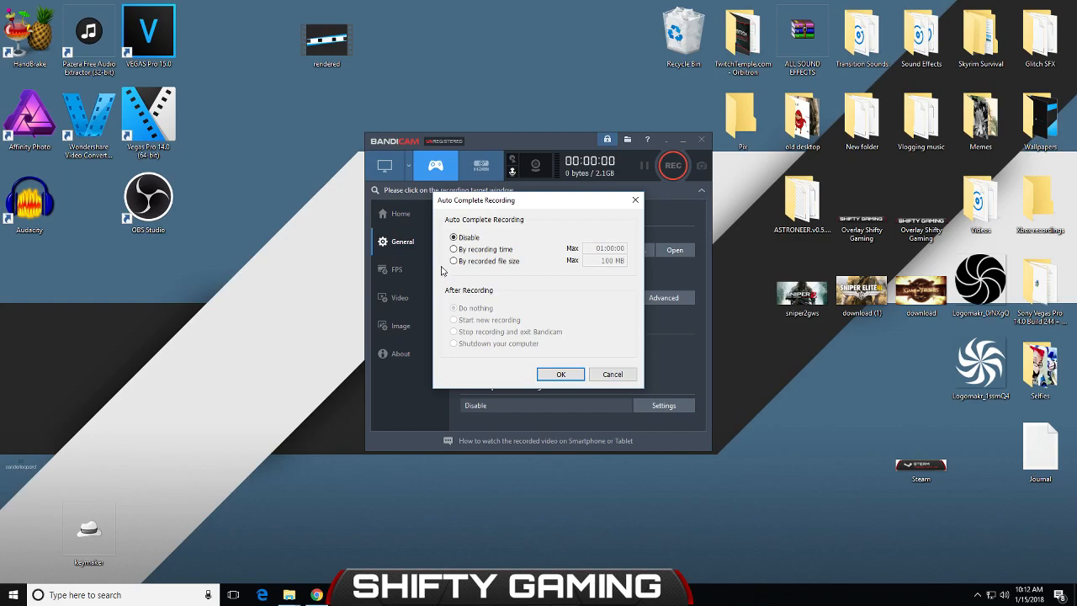
mouse_move(443, 268)
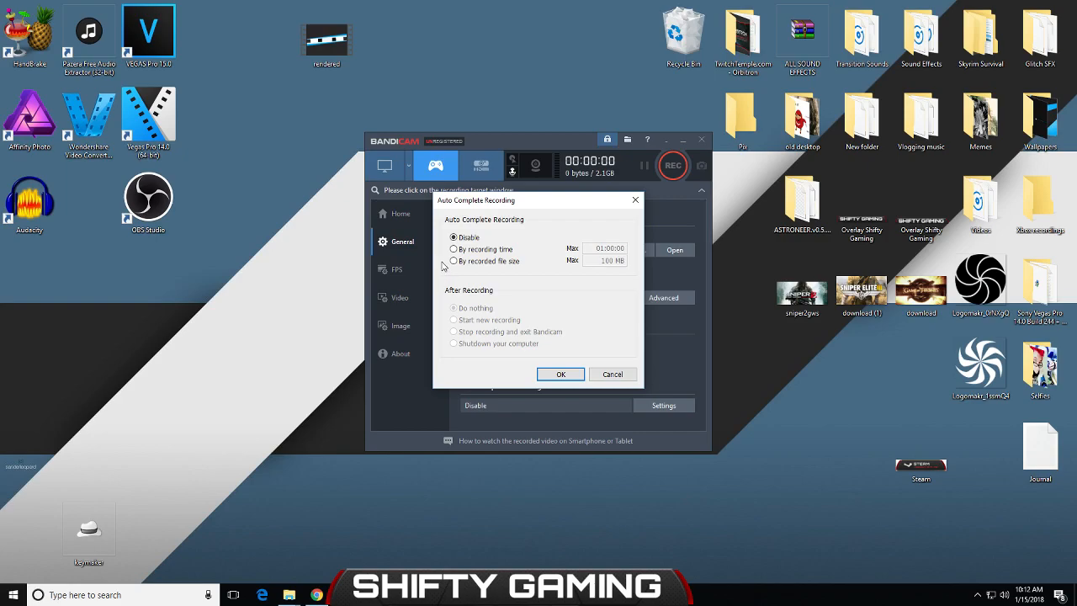
left_click(453, 249)
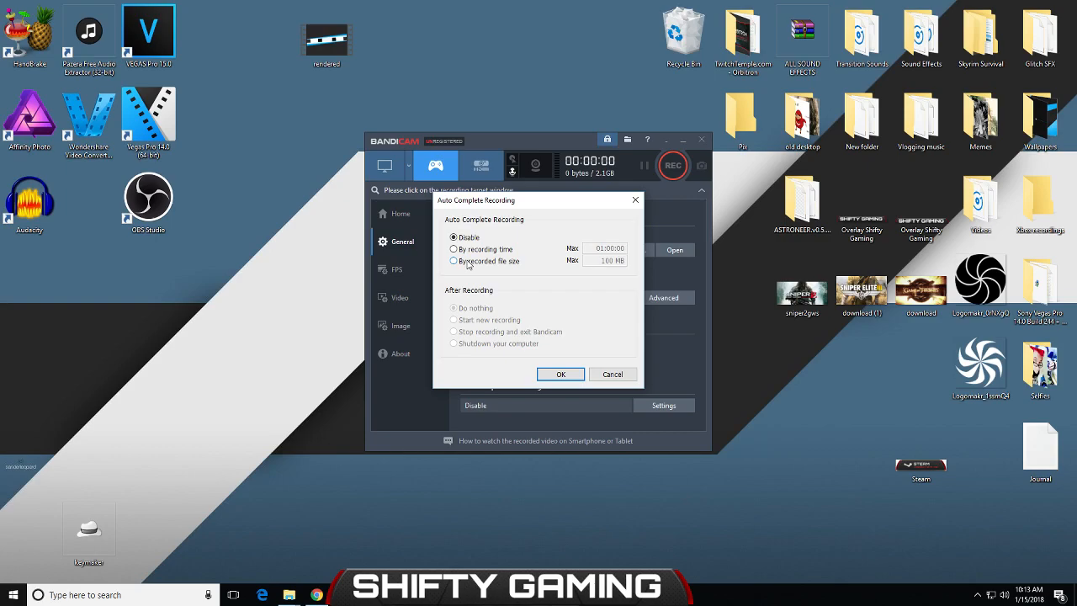
Auto-complete by recording time at 01:00:00, then start a new recording.
left_click(453, 261)
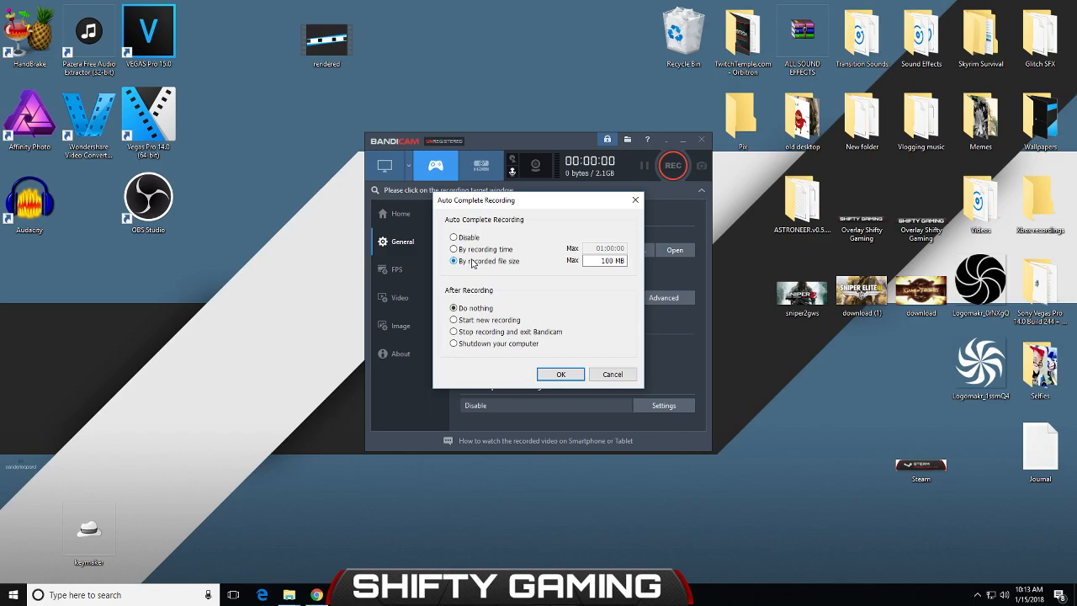
left_click(604, 260)
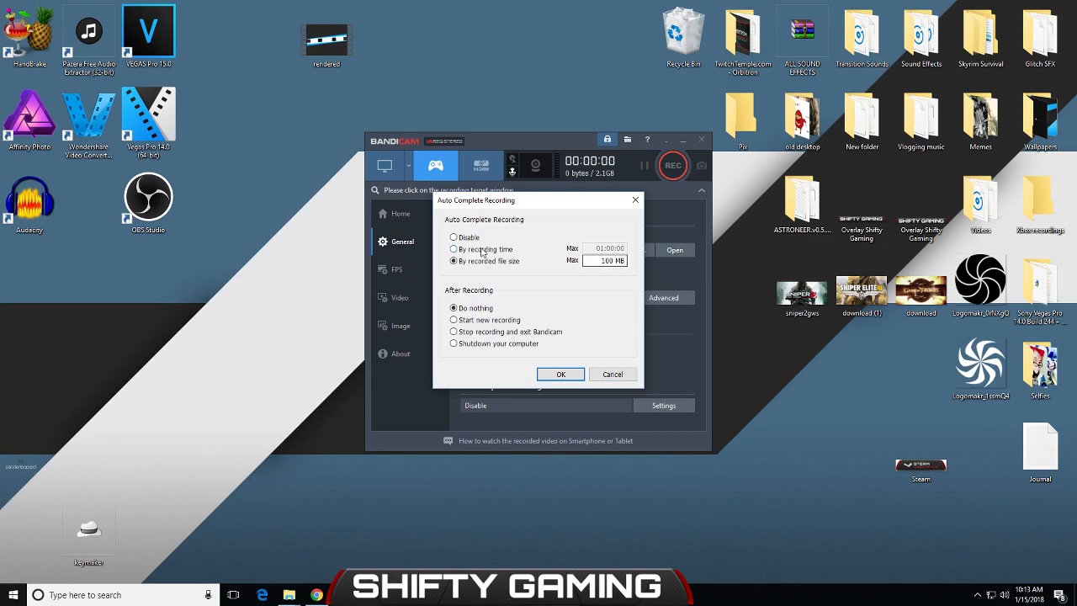
left_click(454, 249)
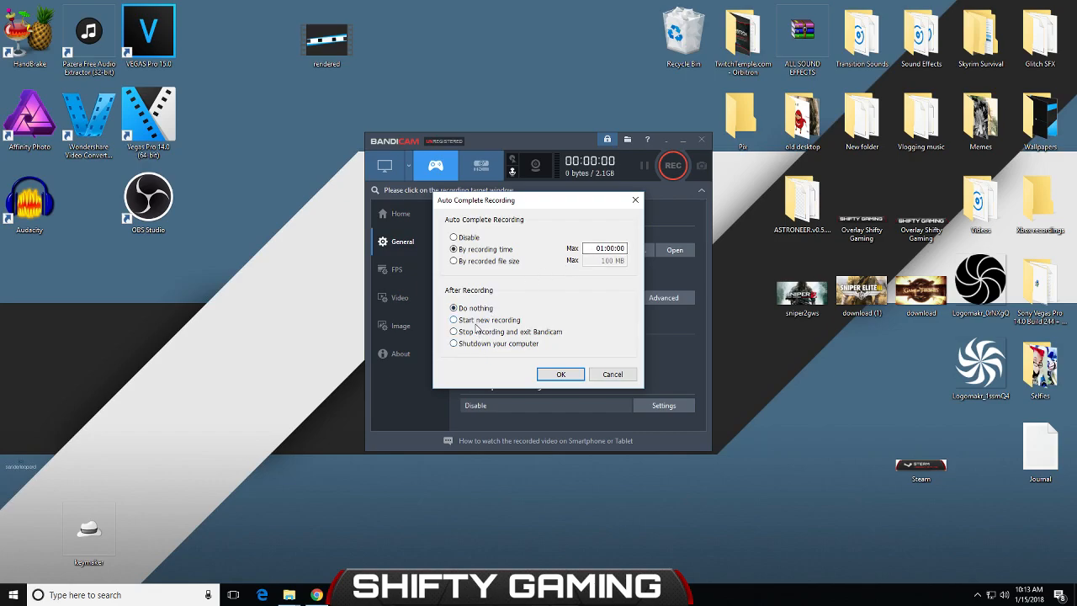
left_click(453, 319)
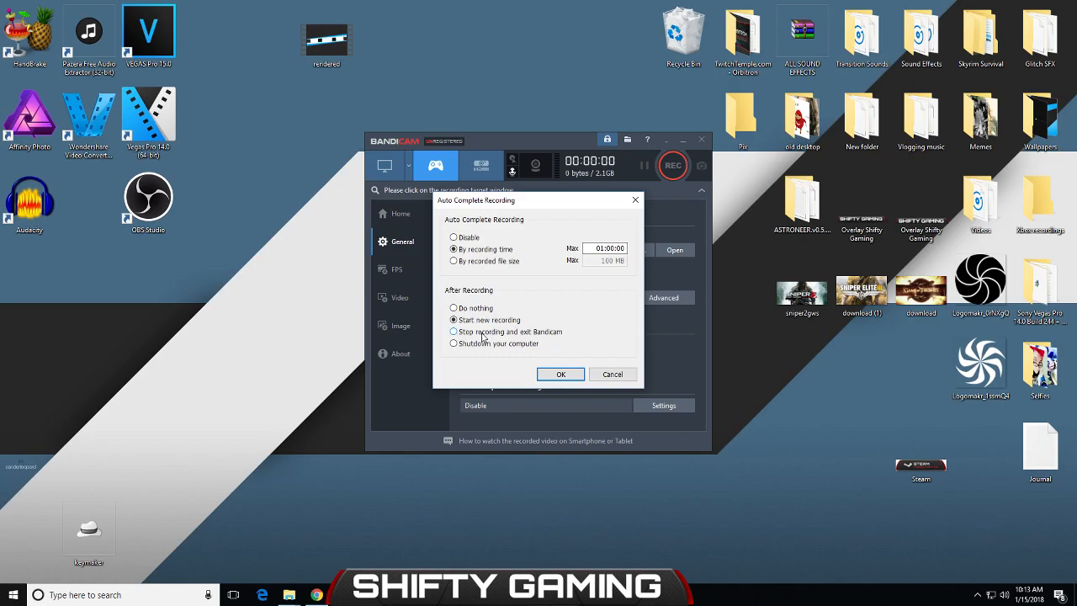
left_click(453, 343)
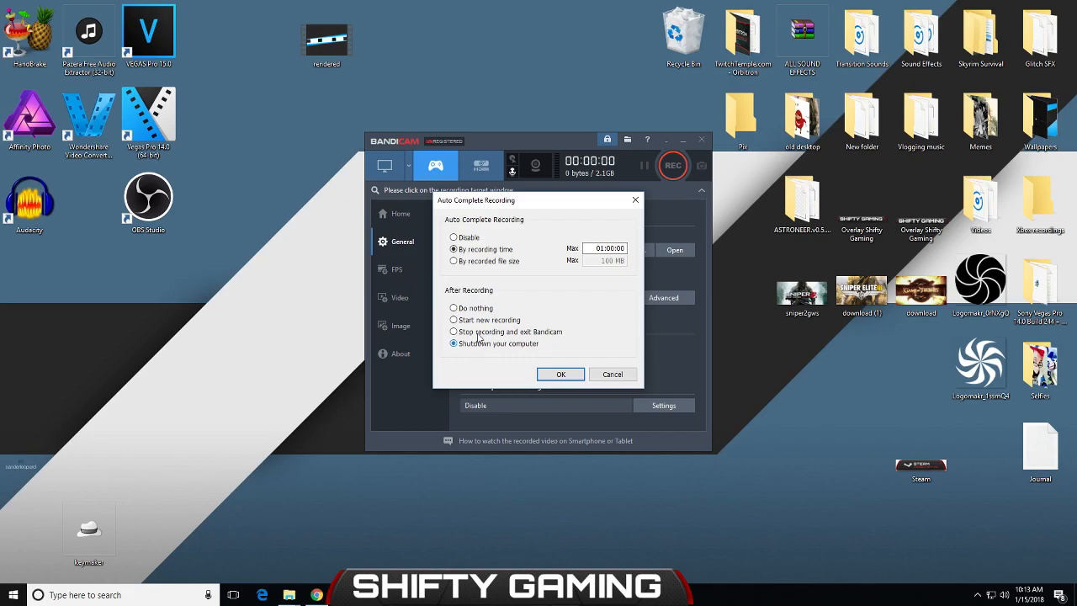
left_click(453, 320)
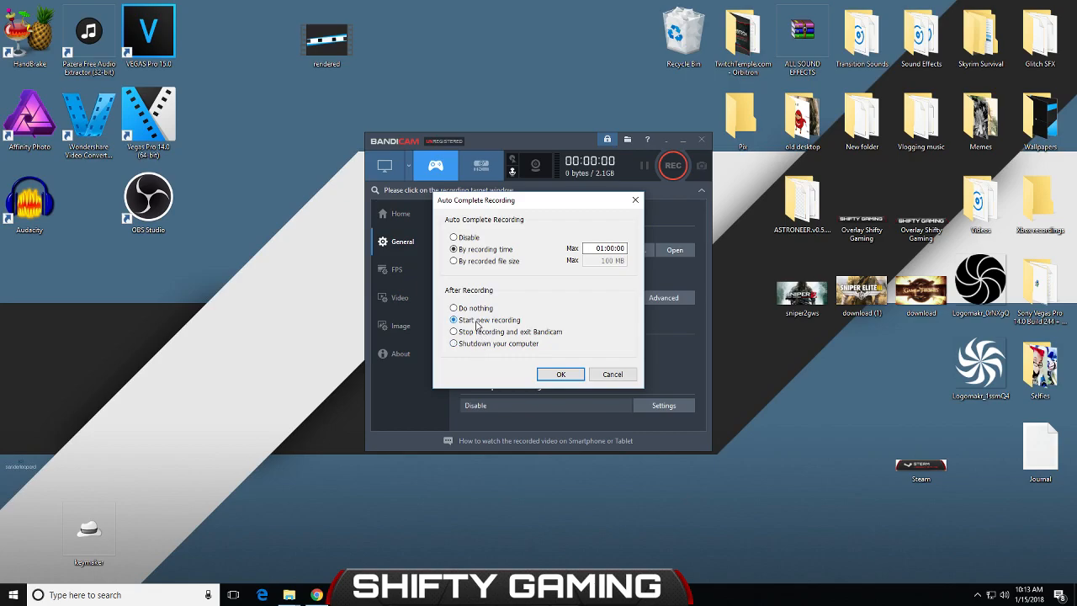
left_click(453, 320)
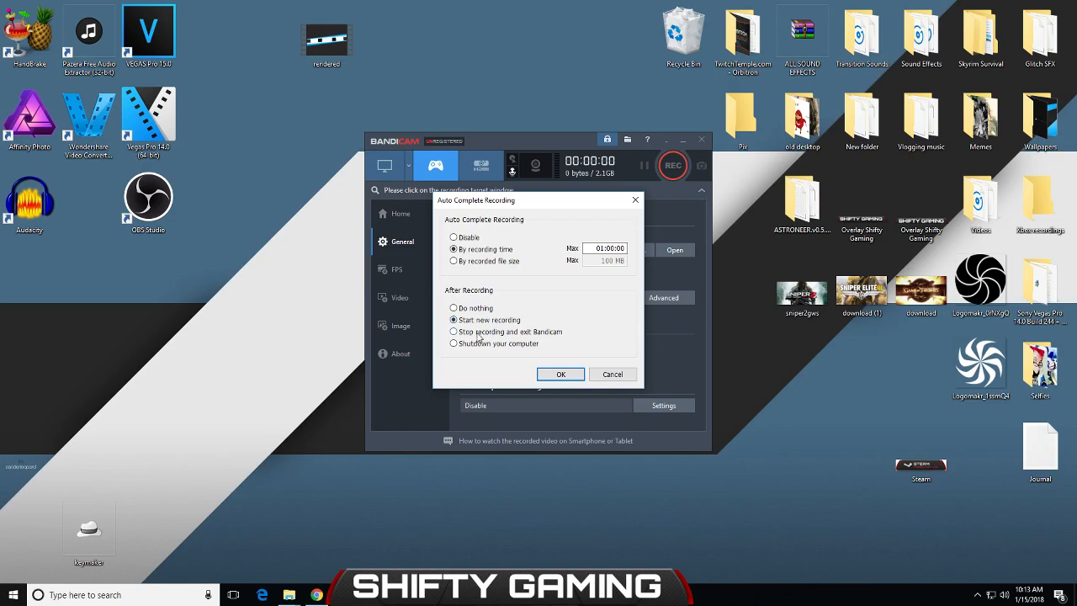
left_click(453, 320)
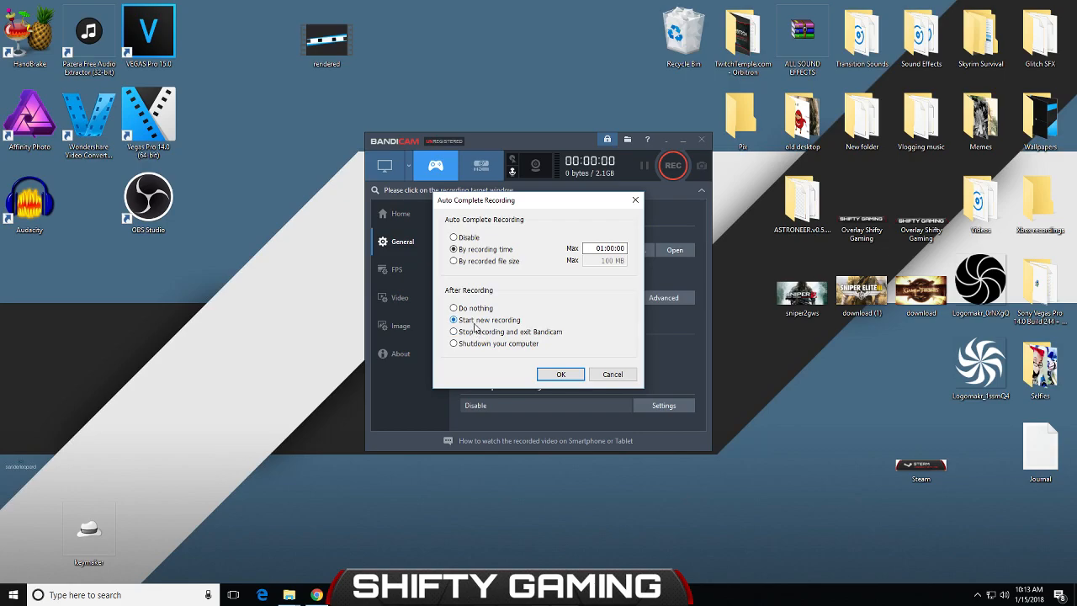
left_click(454, 320)
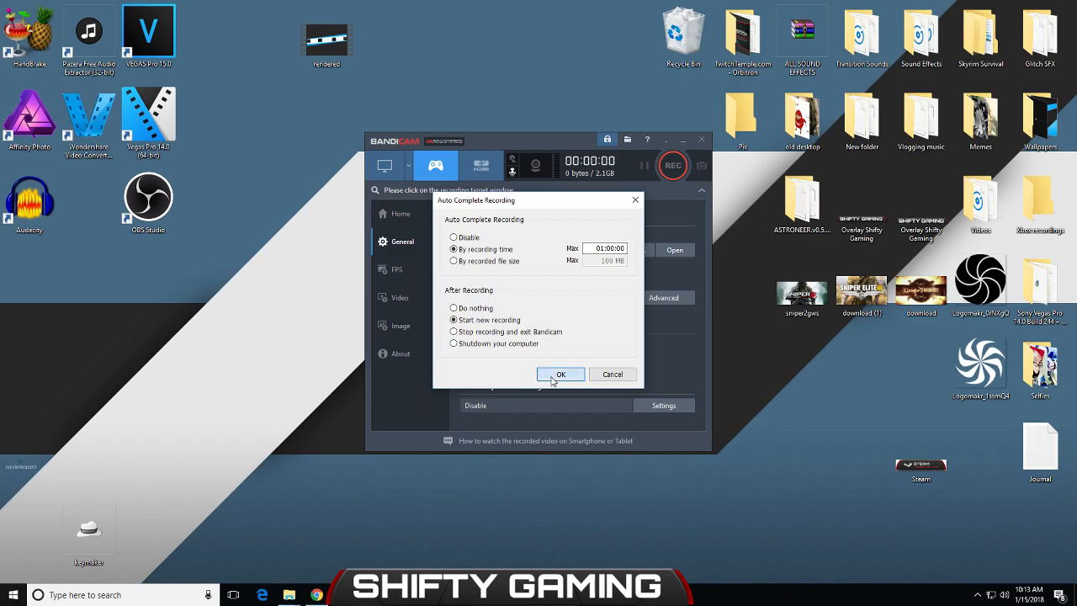
left_click(560, 373)
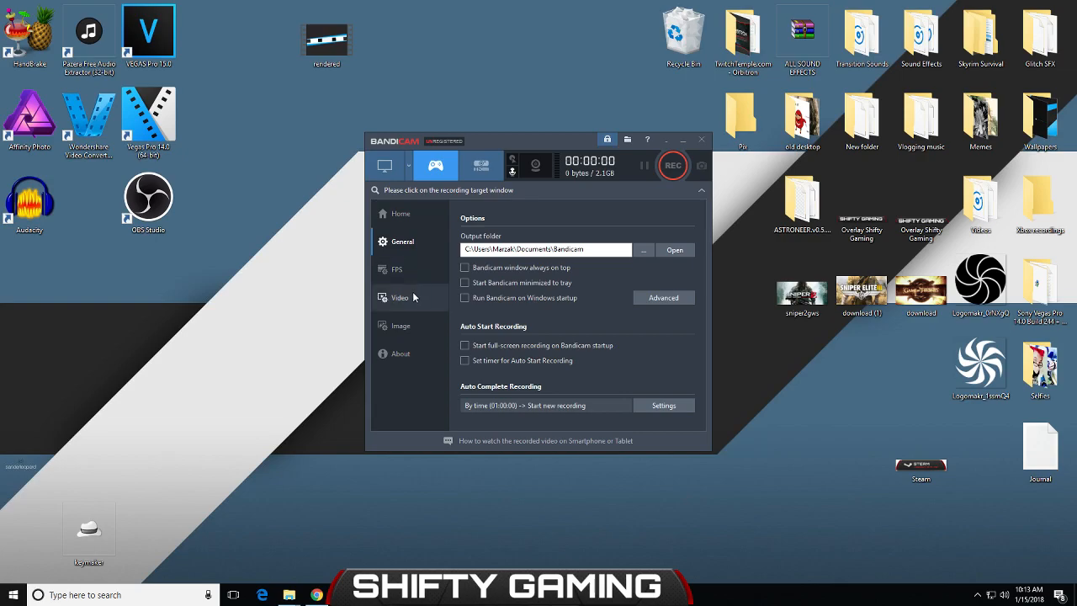
left_click(398, 297)
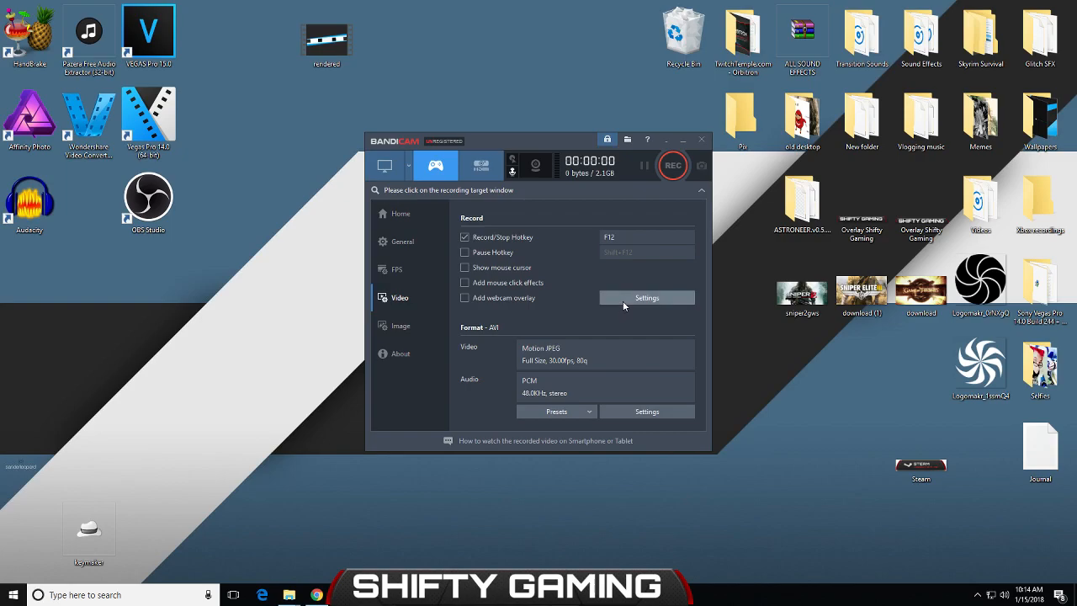
left_click(646, 297)
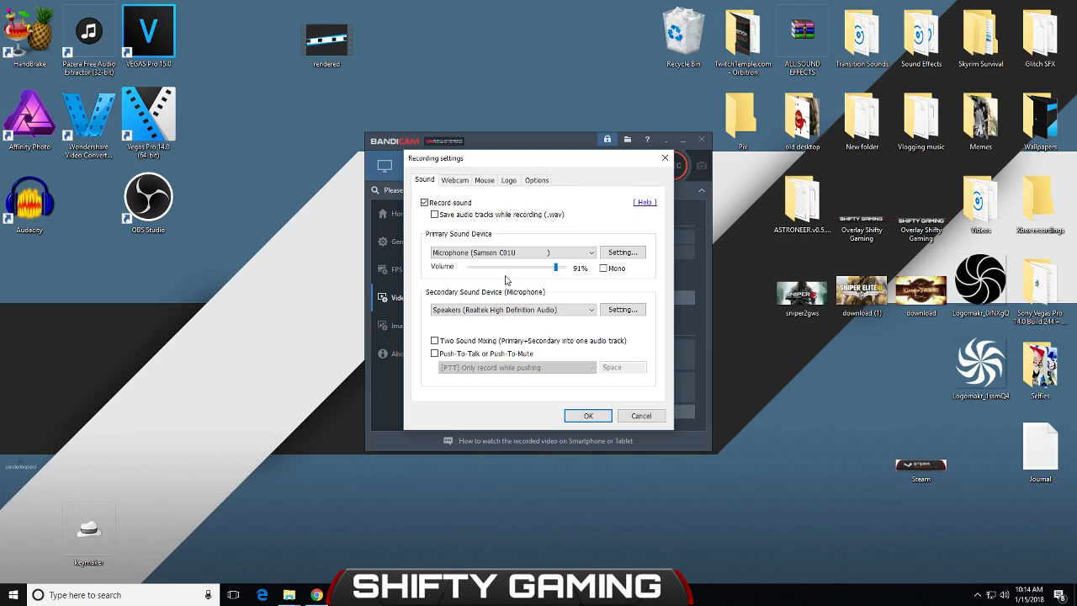
mouse_move(491, 280)
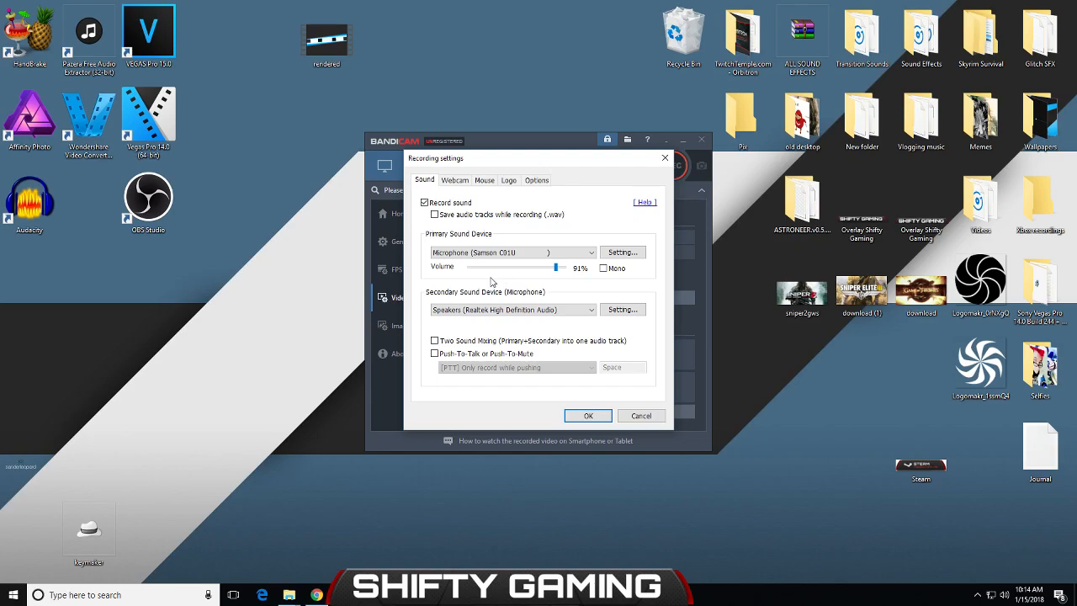
mouse_move(439, 276)
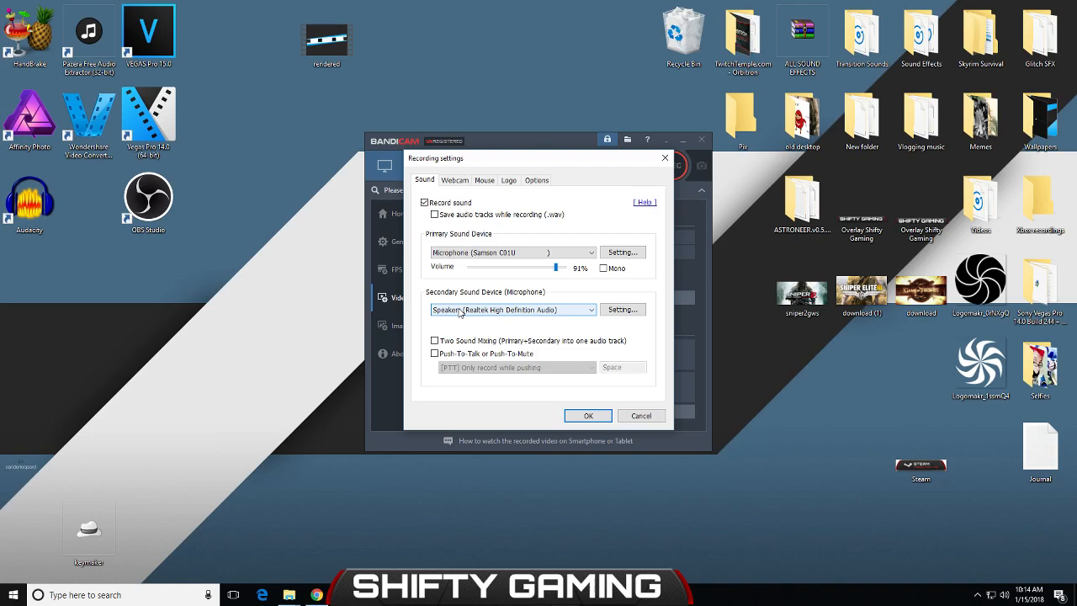
mouse_move(459, 314)
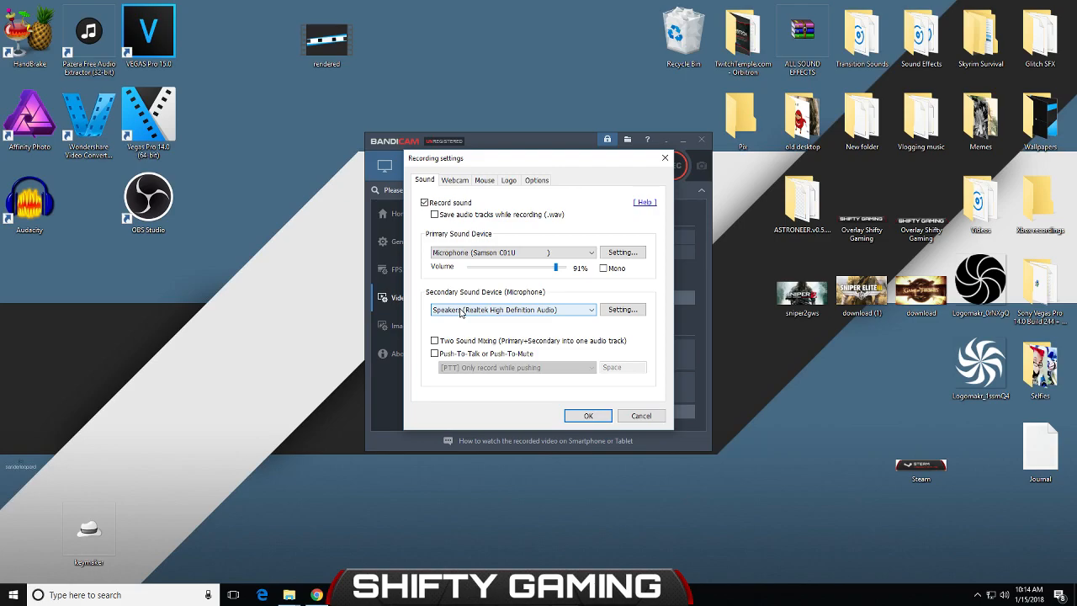
mouse_move(460, 318)
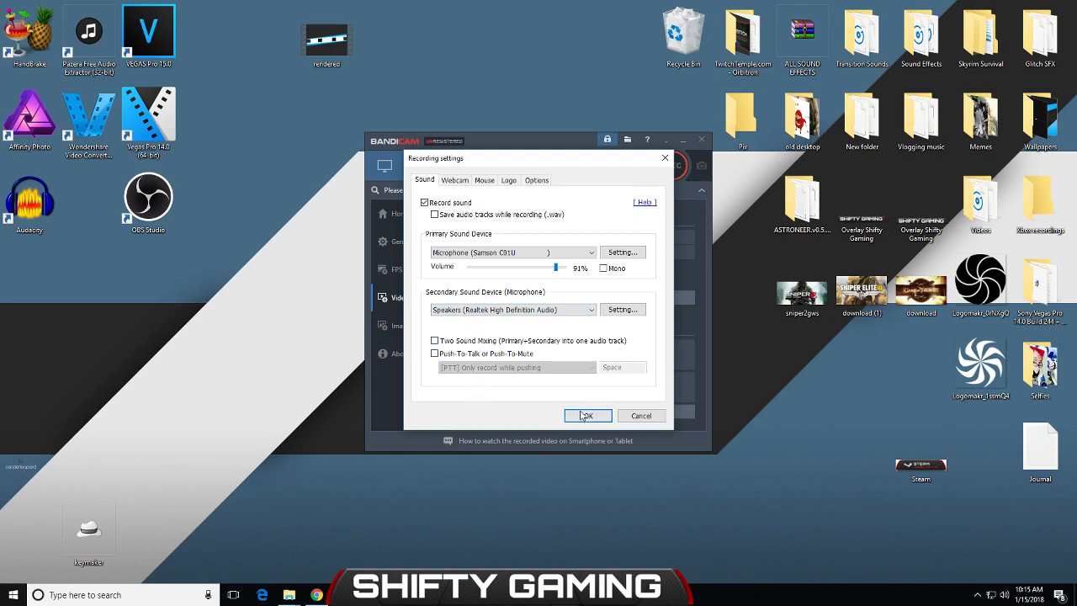
left_click(587, 416)
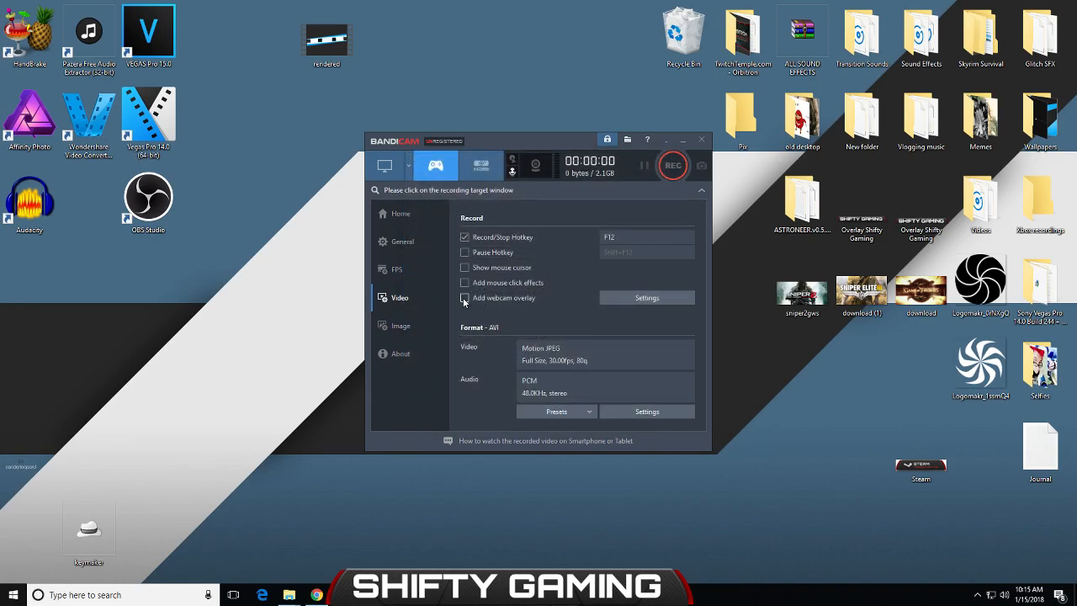
Toggle Add webcam overlay on and off, leaving it disabled.
left_click(464, 298)
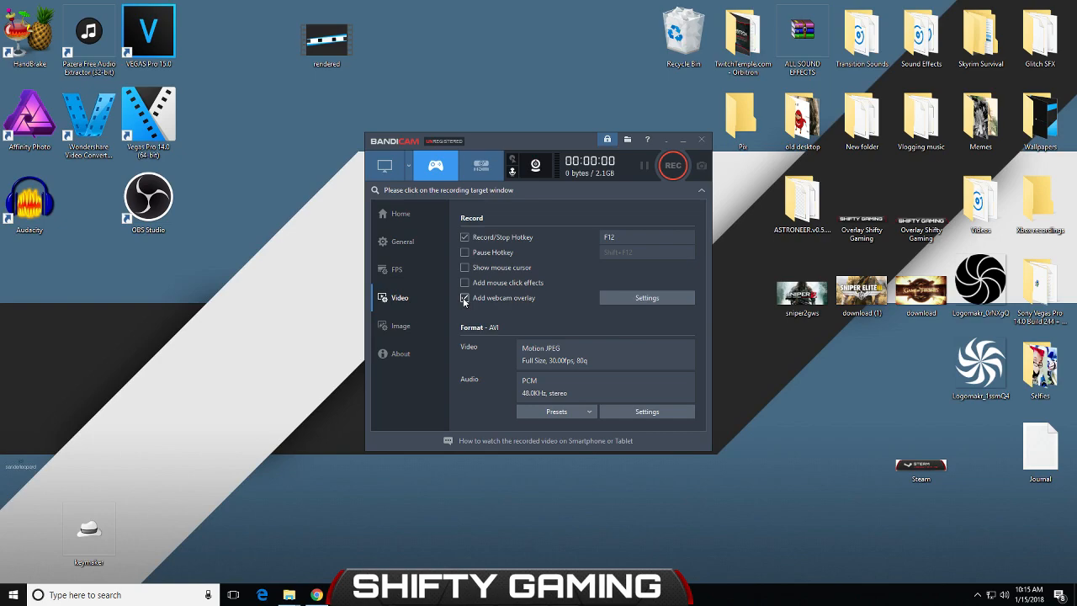
left_click(464, 297)
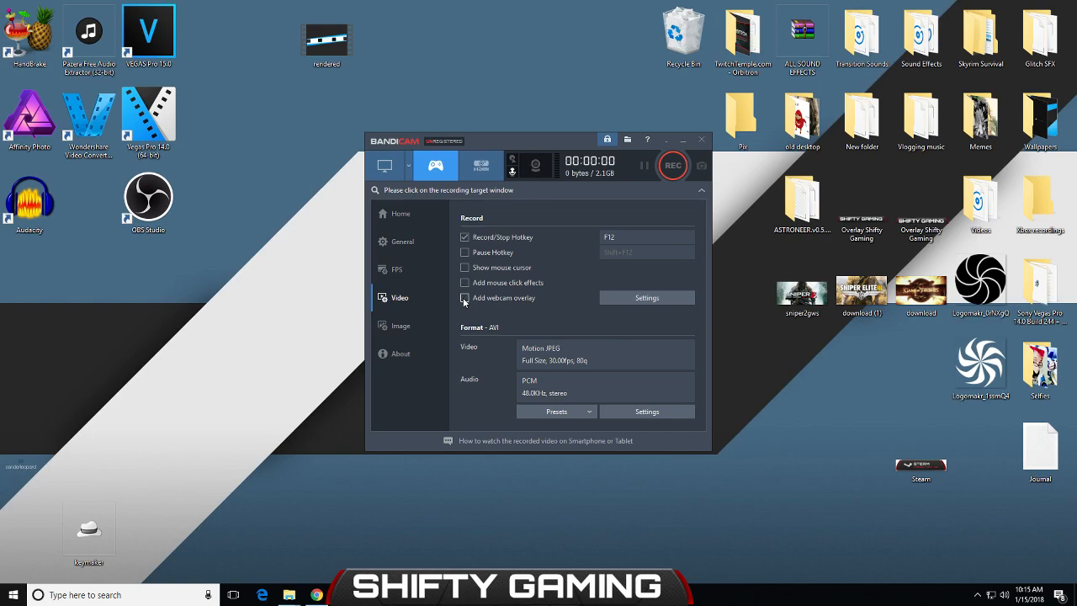
left_click(464, 298)
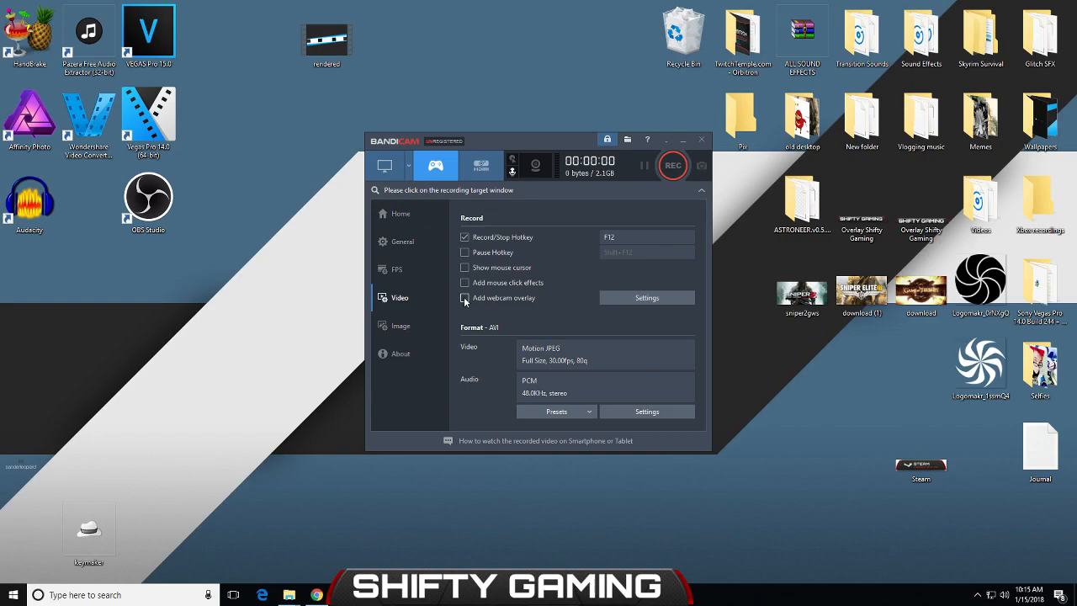
left_click(464, 297)
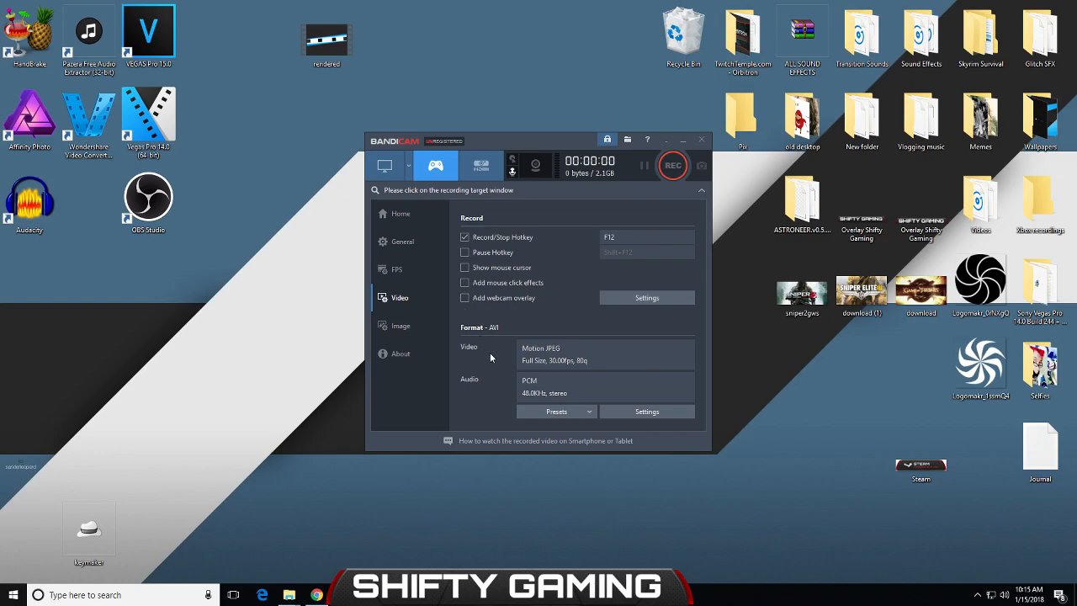
mouse_move(487, 377)
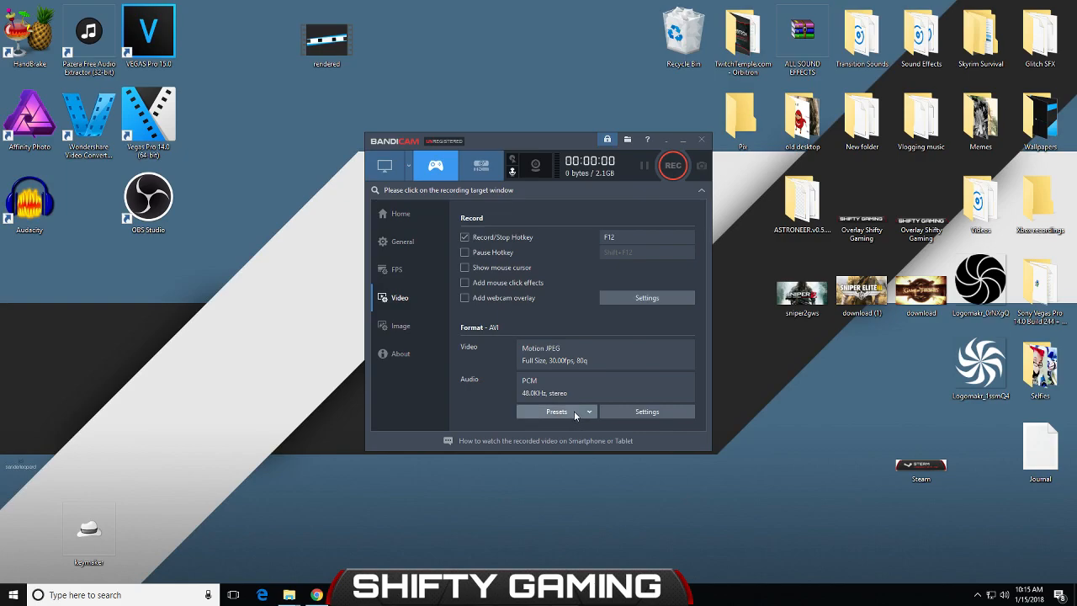
left_click(556, 411)
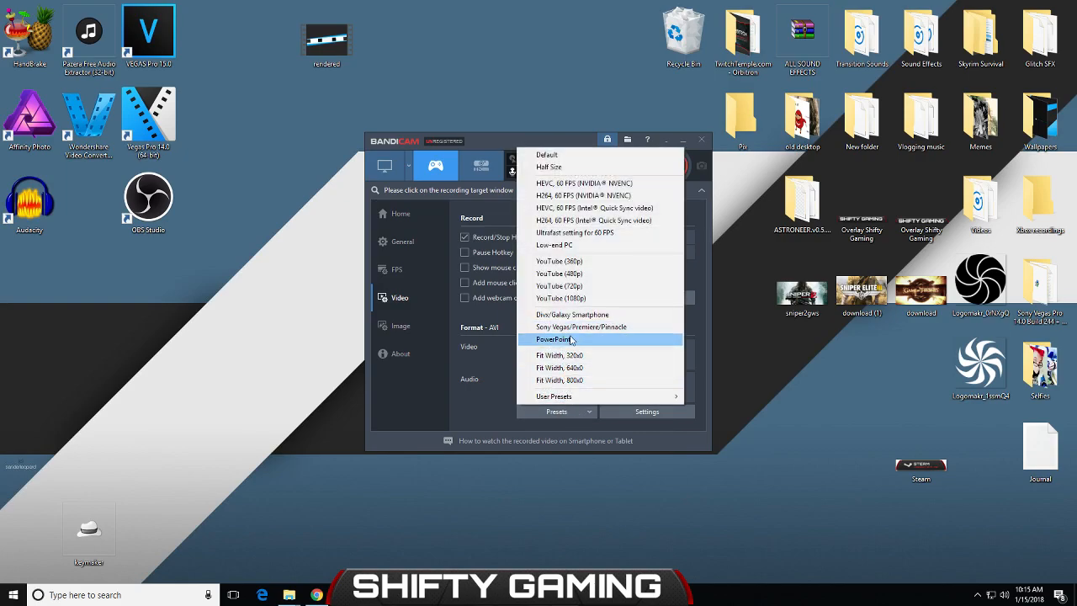
mouse_move(580, 326)
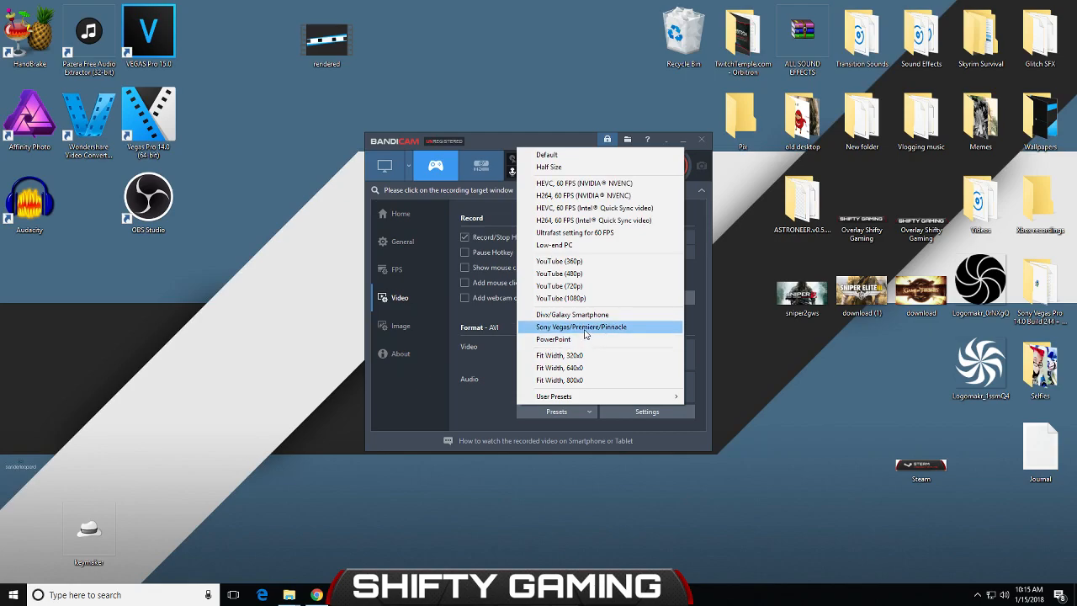
mouse_move(560, 298)
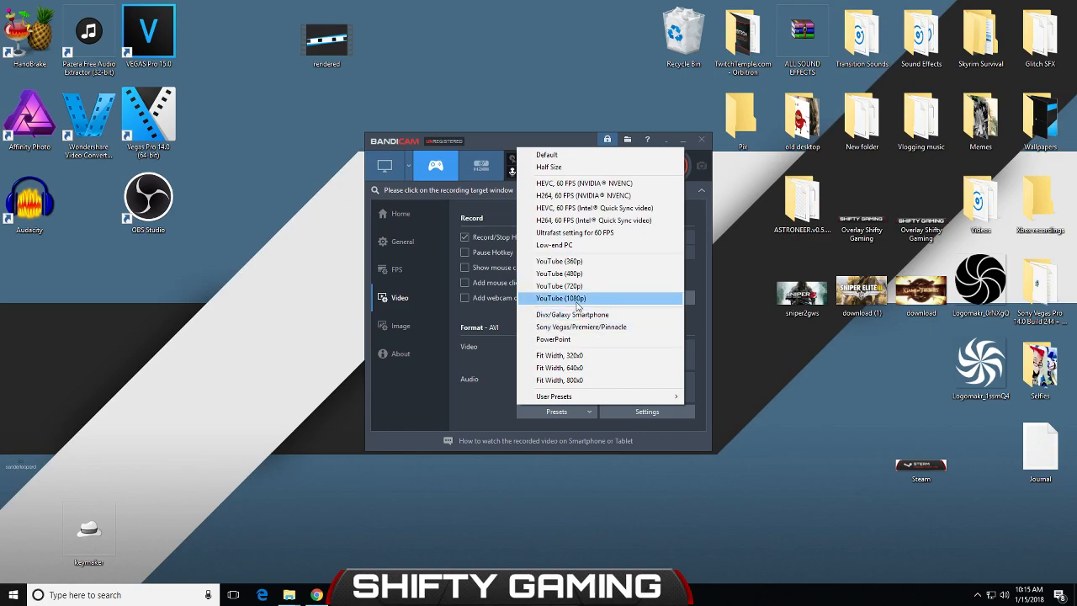
mouse_move(583, 305)
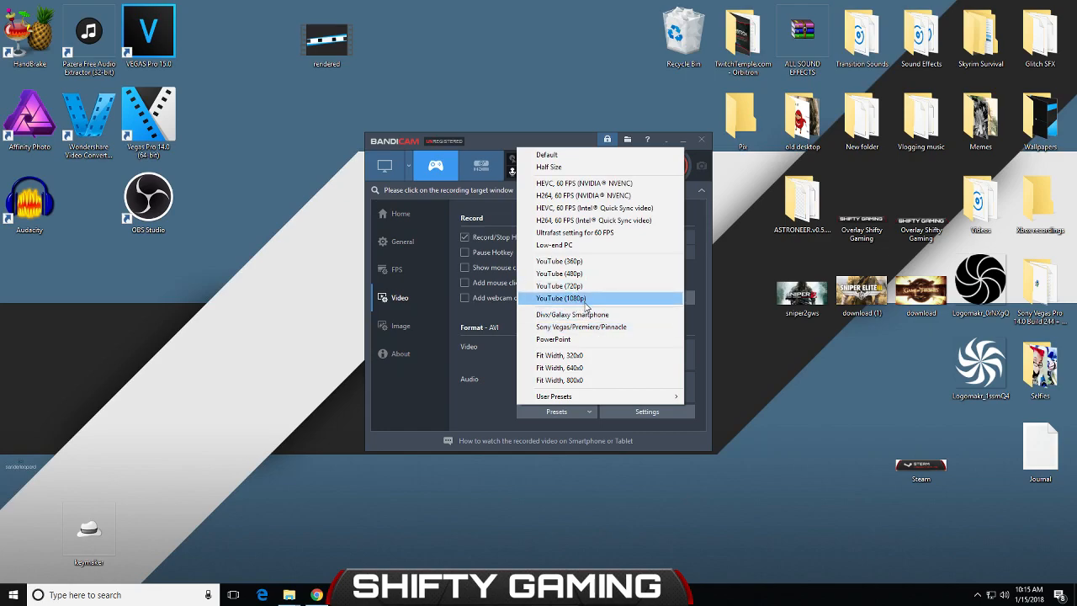
mouse_move(572, 233)
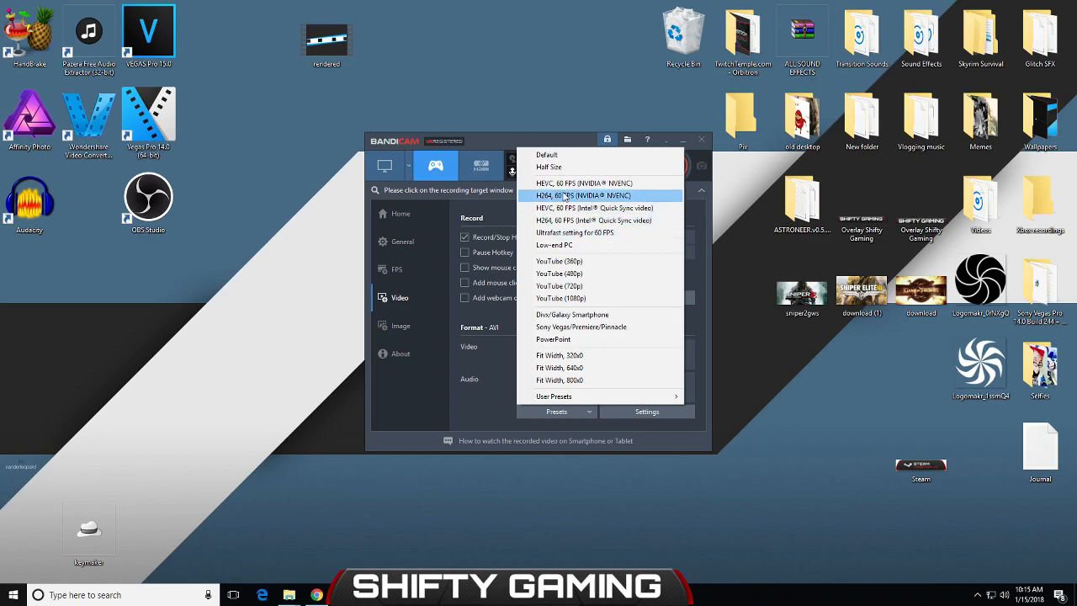
mouse_move(572, 167)
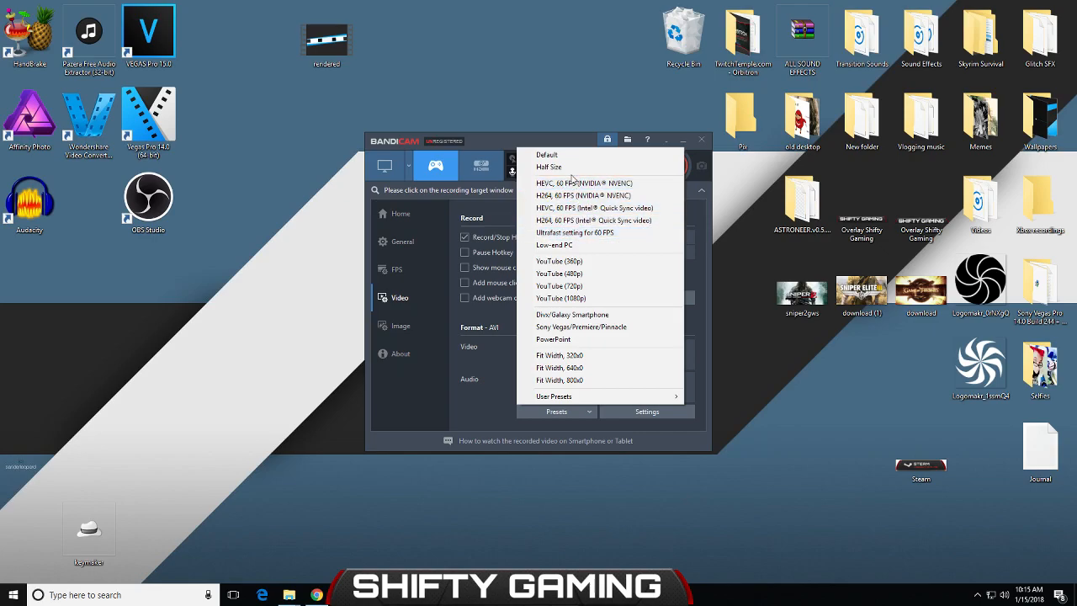
mouse_move(548, 167)
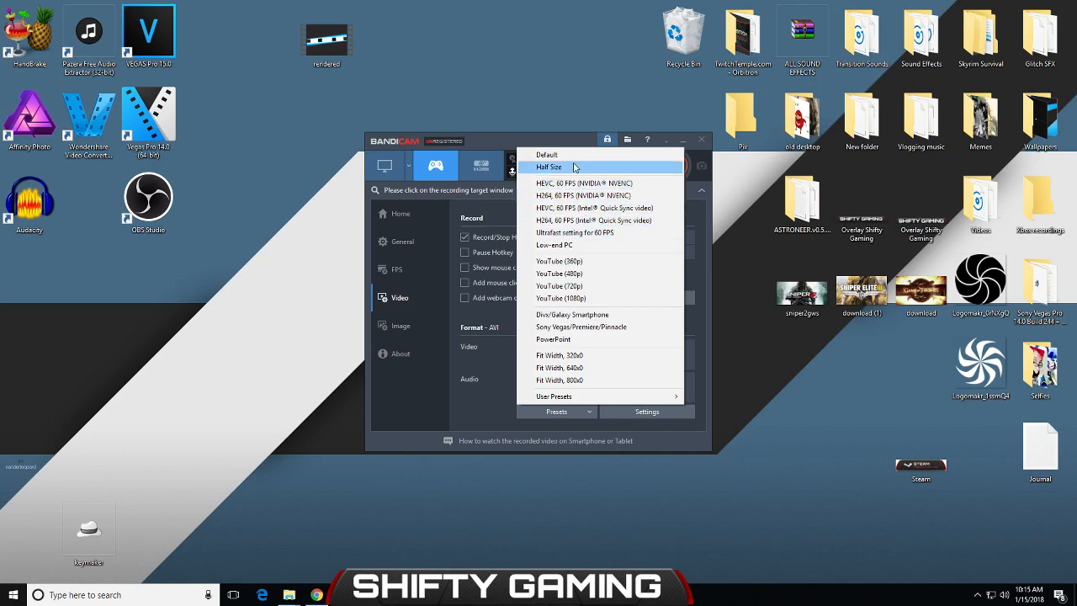
mouse_move(579, 339)
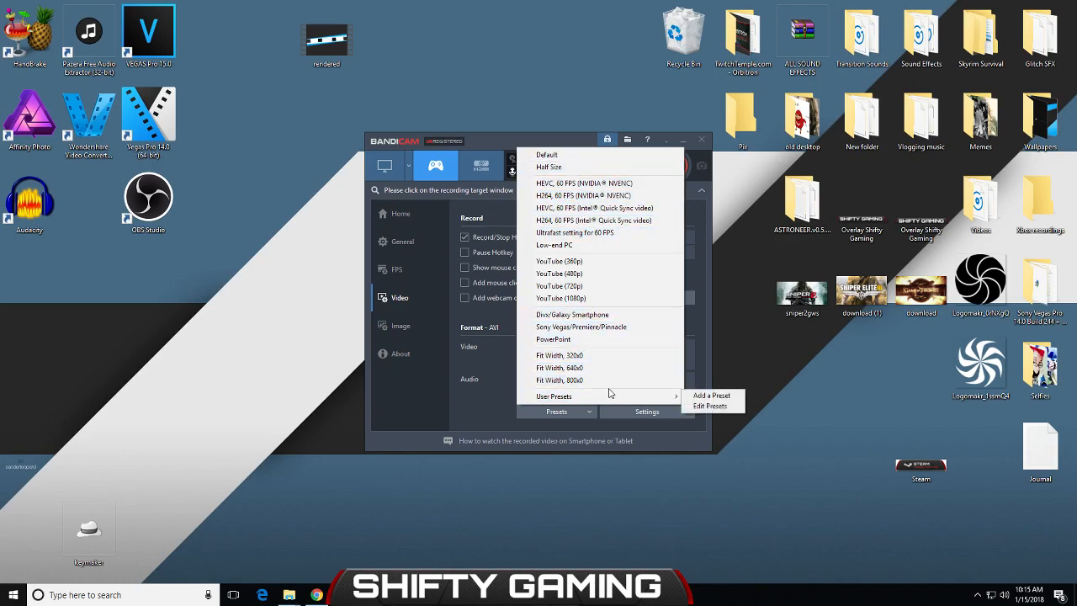
mouse_move(554, 396)
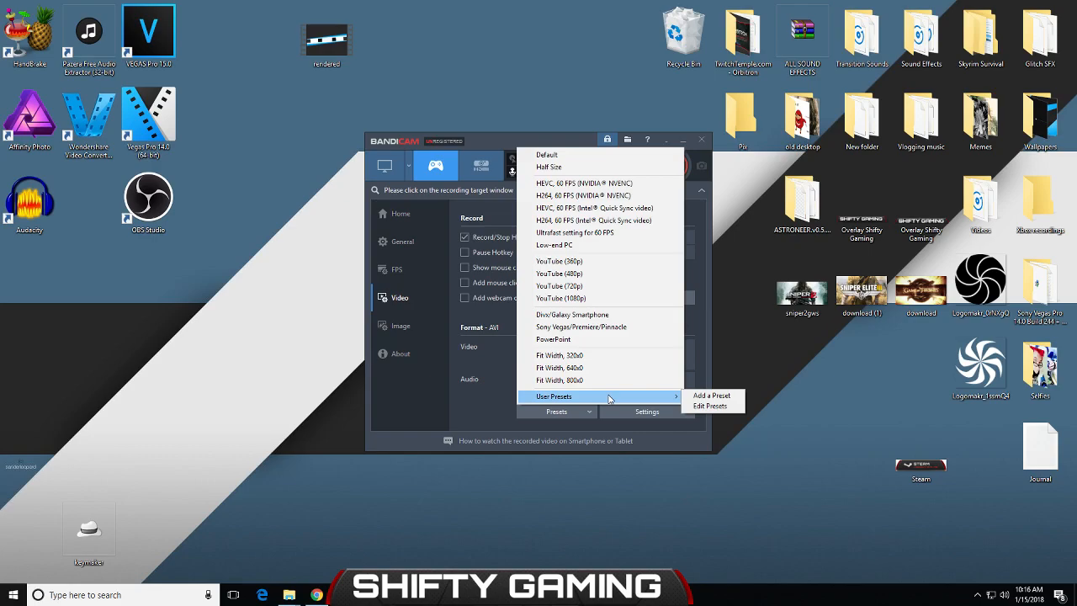
mouse_move(584, 327)
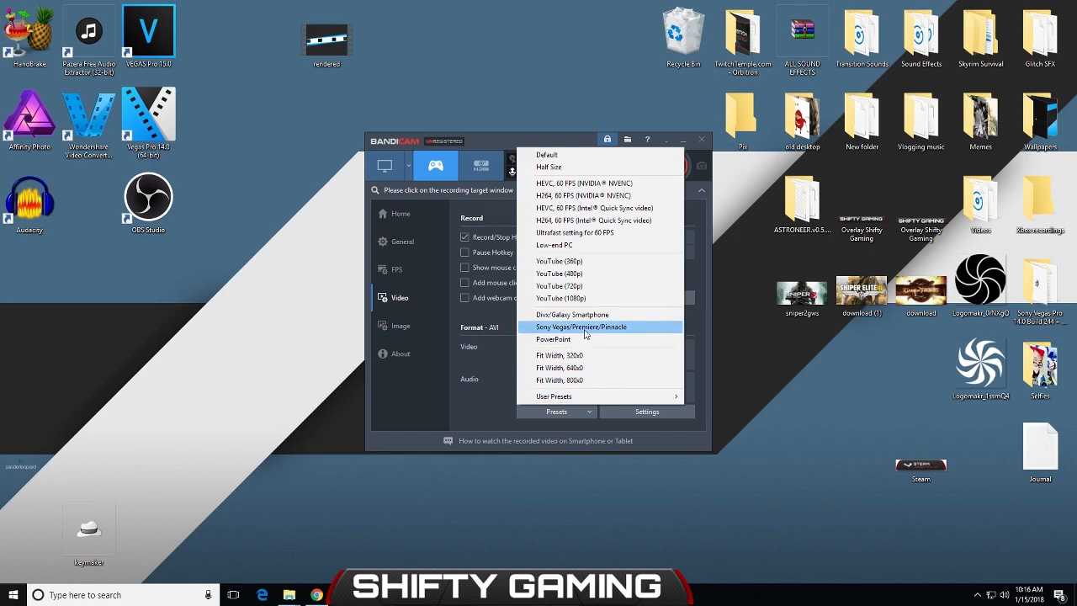
left_click(580, 327)
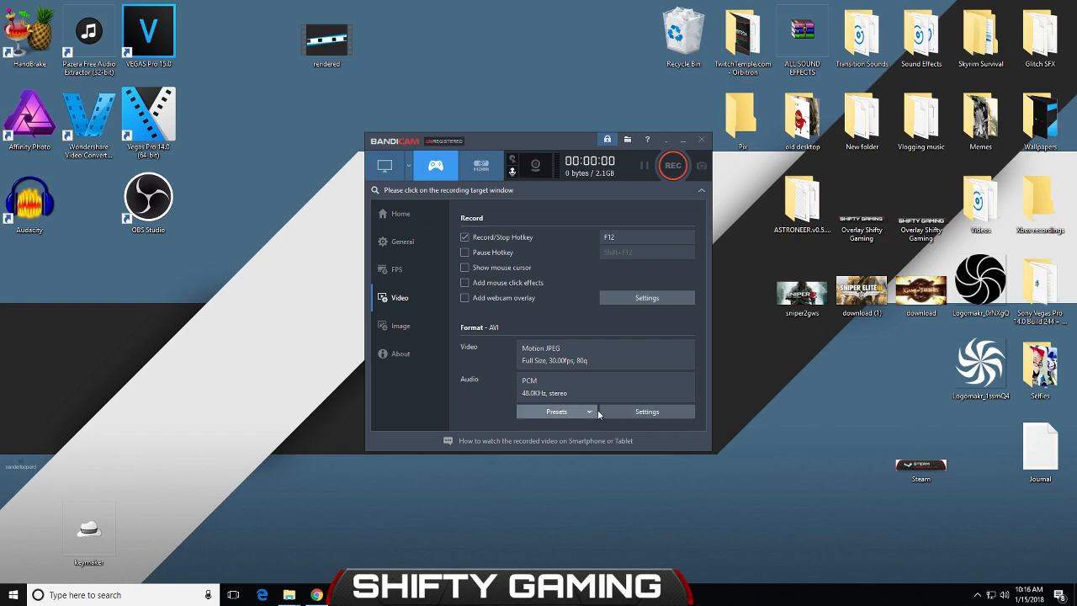
In Format settings, keep Full Size output and set video quality to 80.
left_click(646, 411)
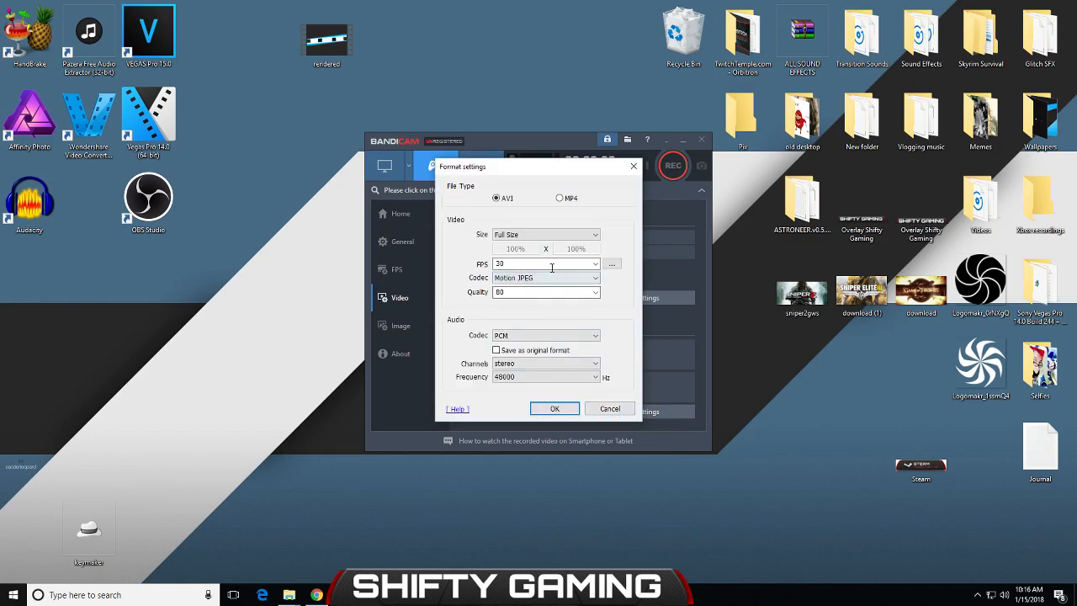
left_click(545, 234)
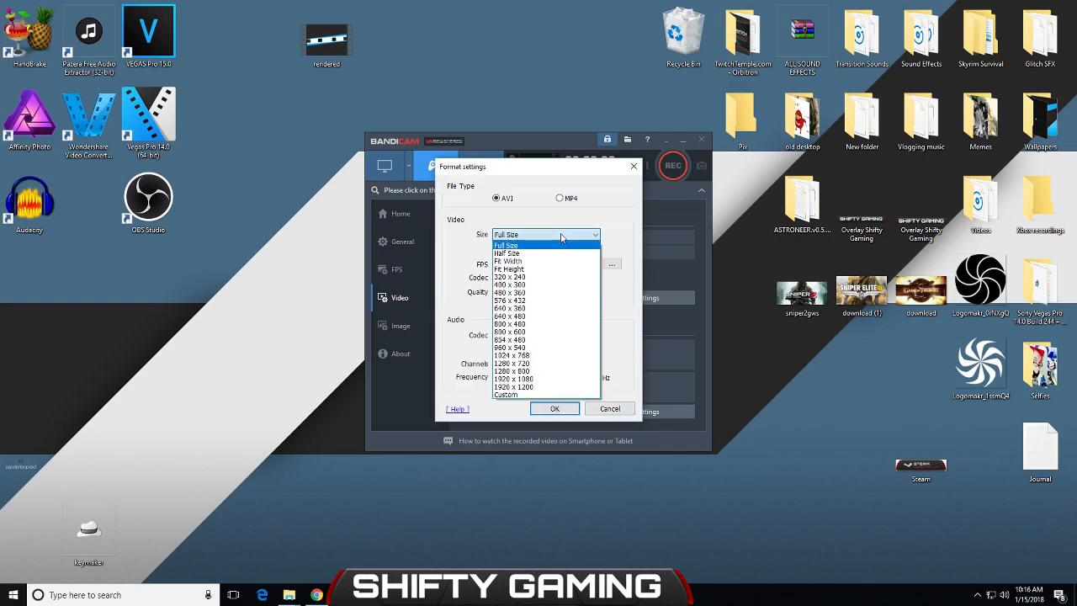
left_click(508, 253)
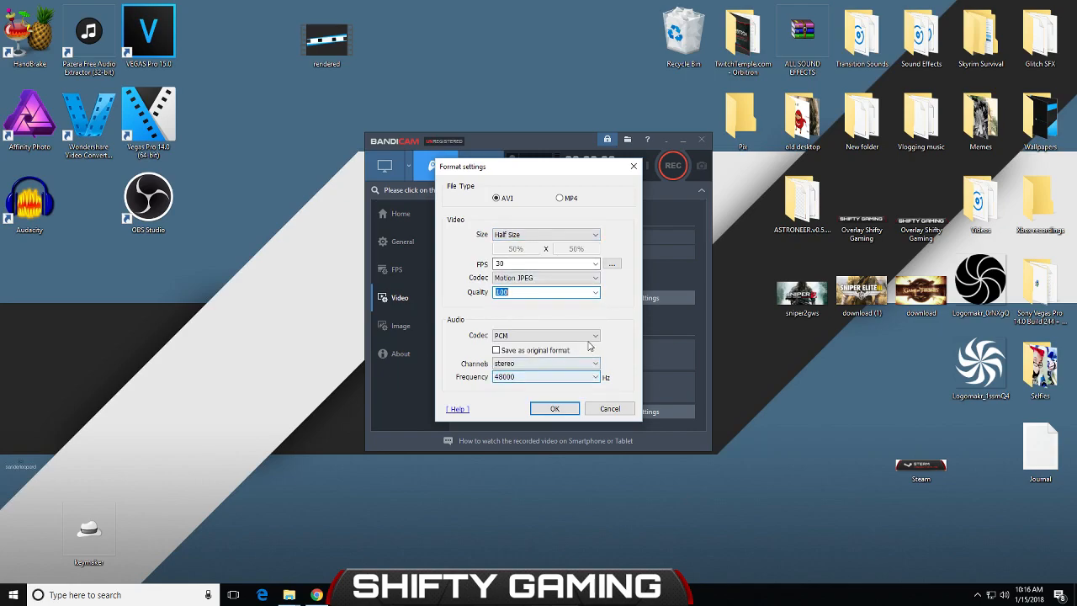
left_click(595, 265)
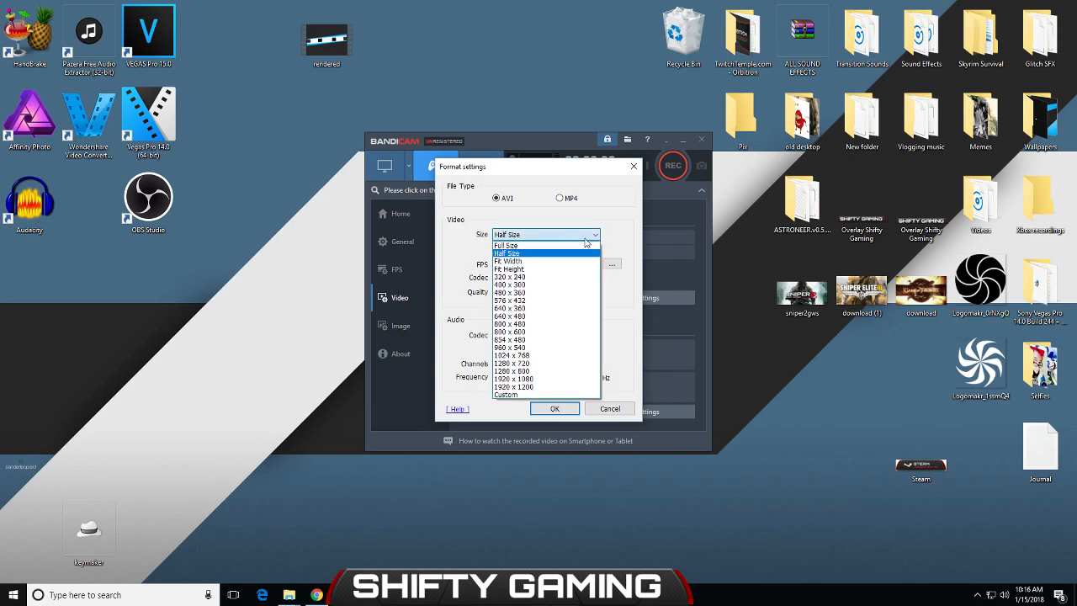
left_click(506, 245)
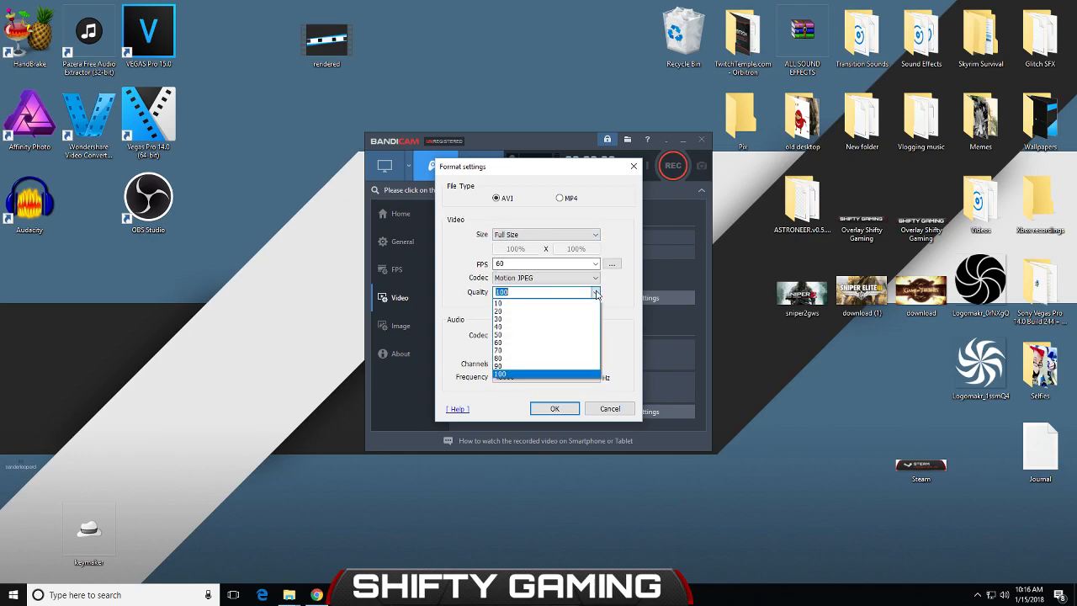
left_click(498, 357)
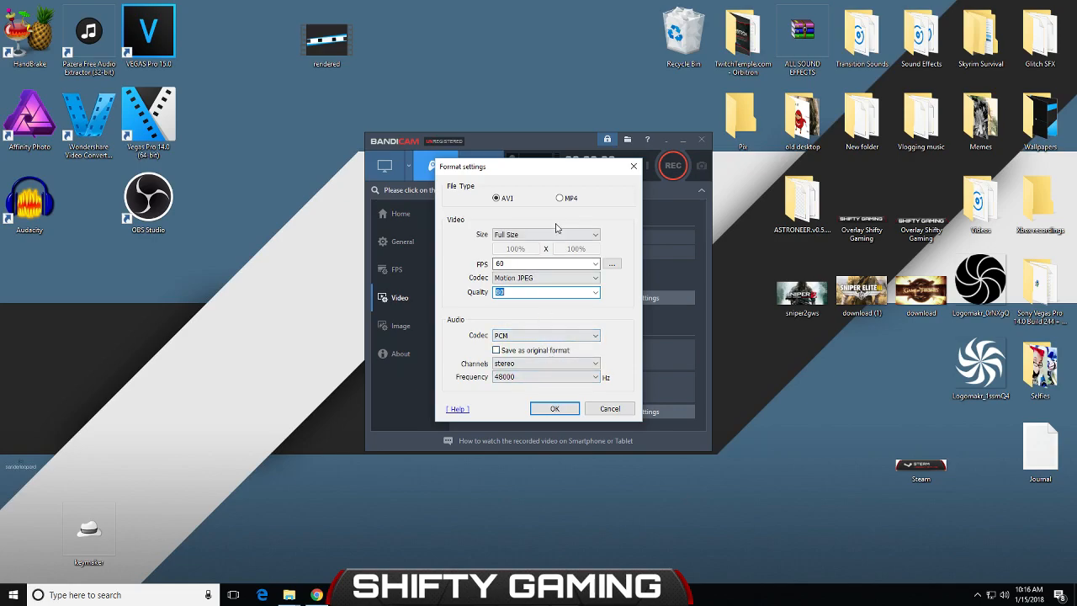
left_click(559, 197)
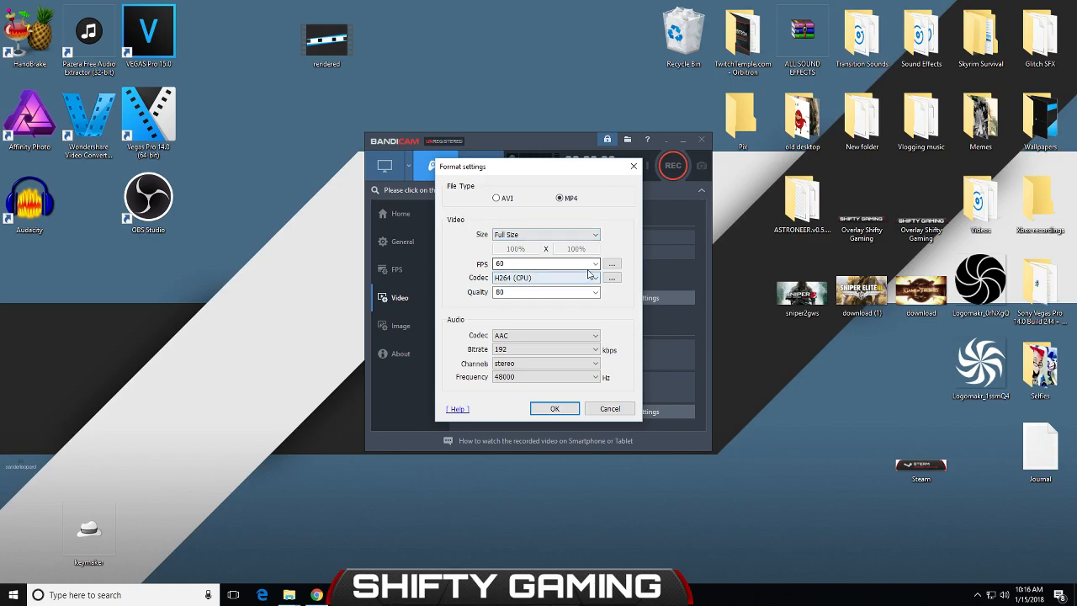
Save as AVI with the H264 (CPU) codec and apply the format settings.
left_click(593, 277)
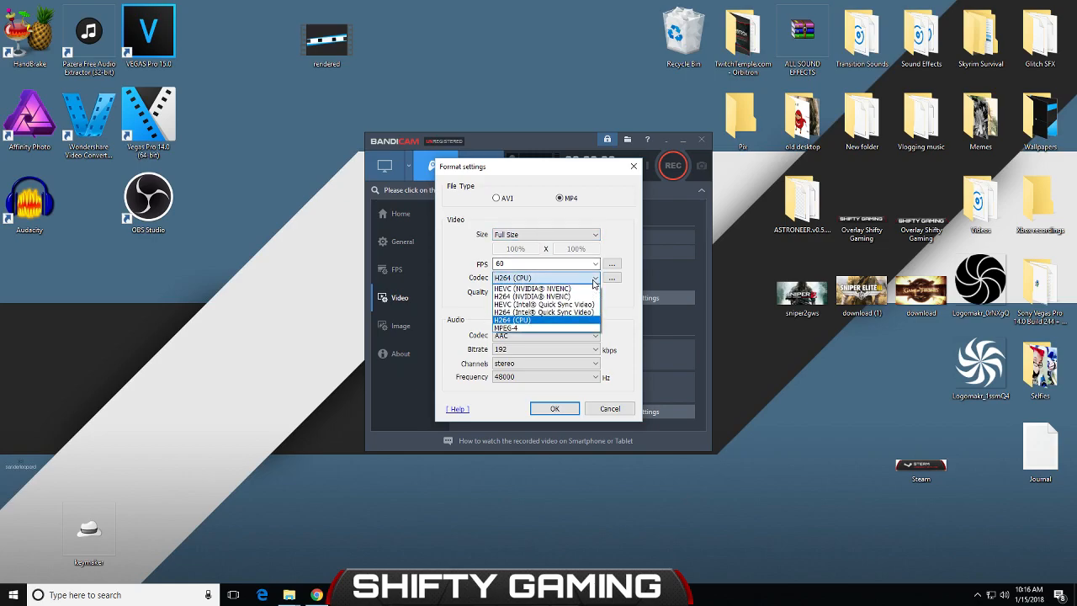
left_click(512, 320)
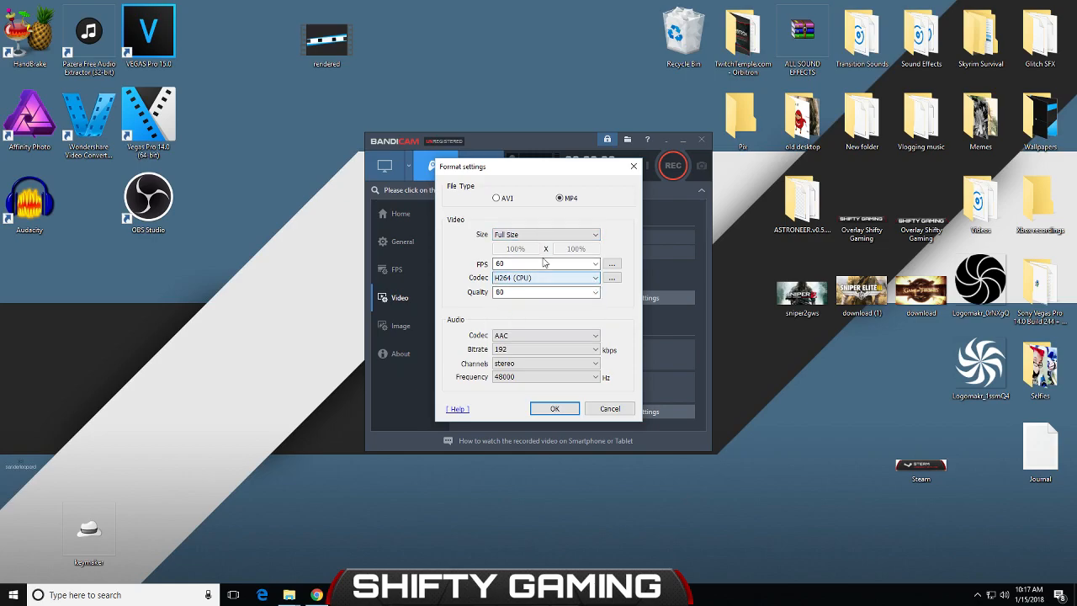
left_click(496, 198)
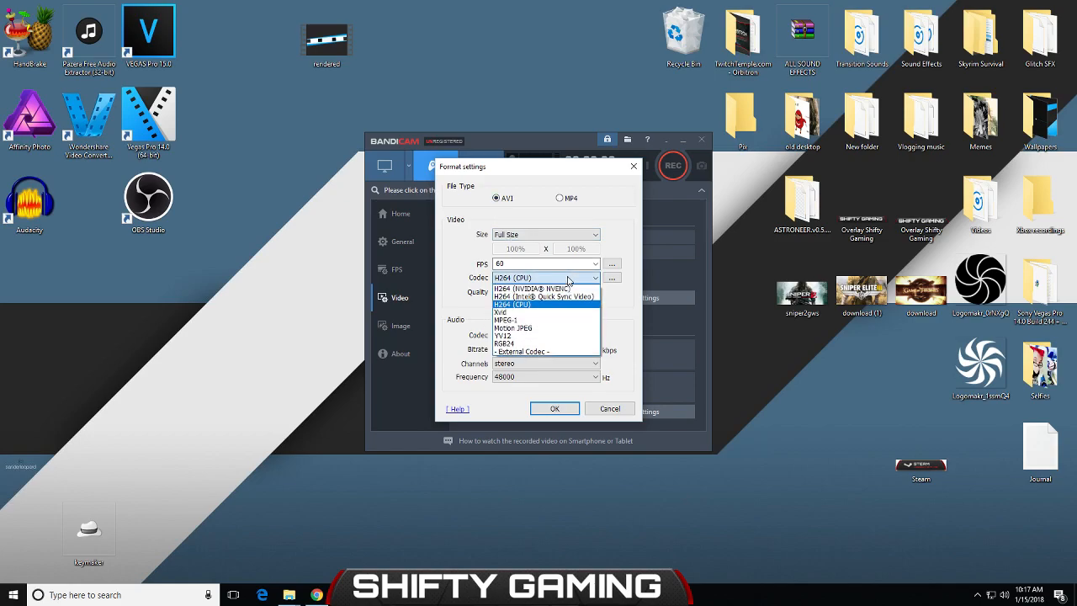
left_click(512, 303)
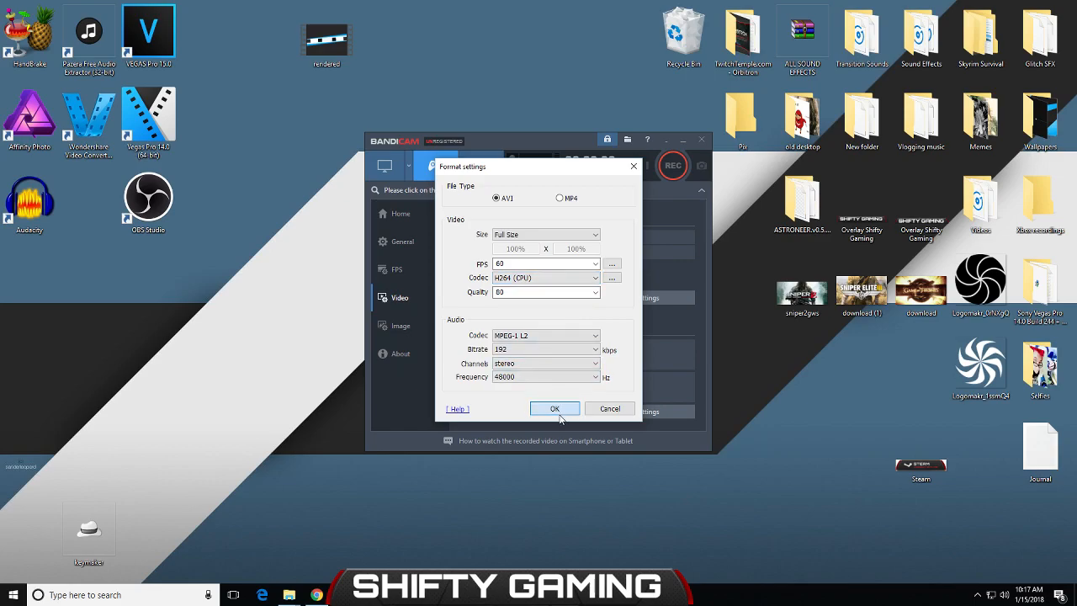
left_click(554, 408)
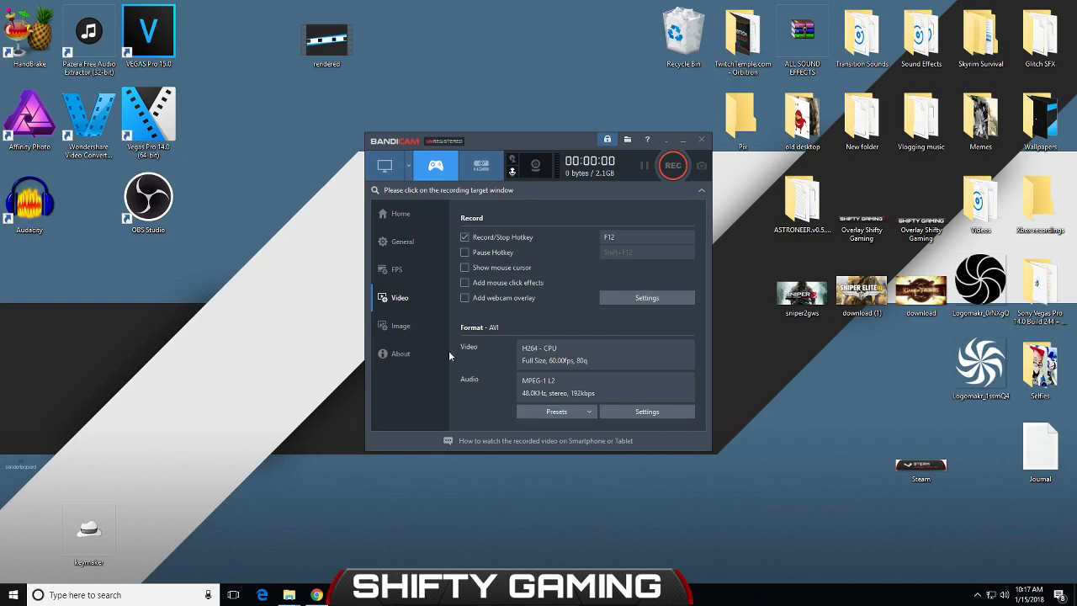
mouse_move(396, 269)
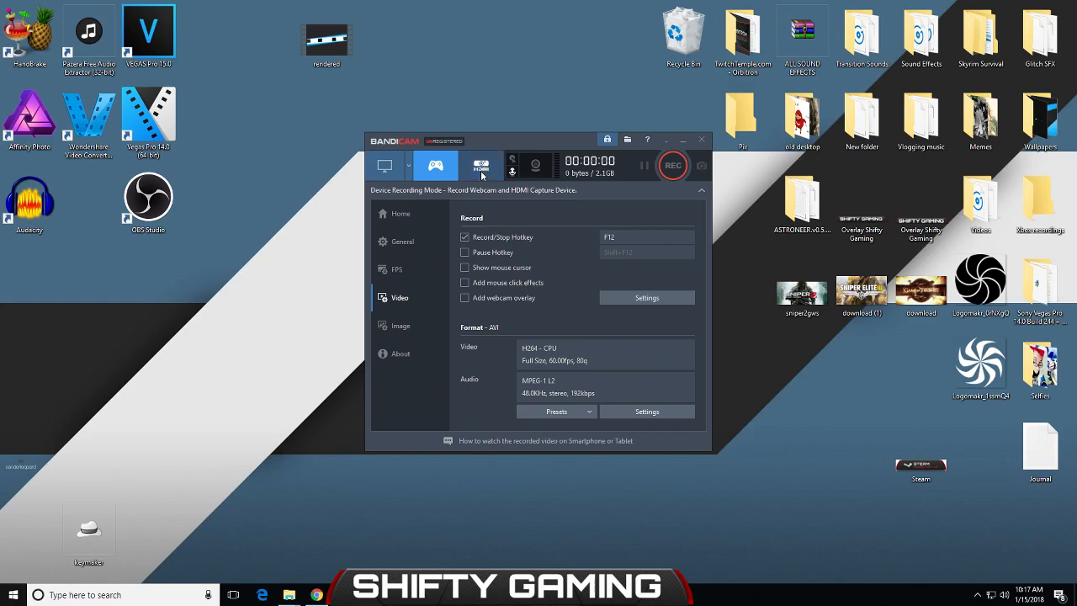
Try HDMI device mode, cancel Device Selection, and close the device window.
left_click(482, 165)
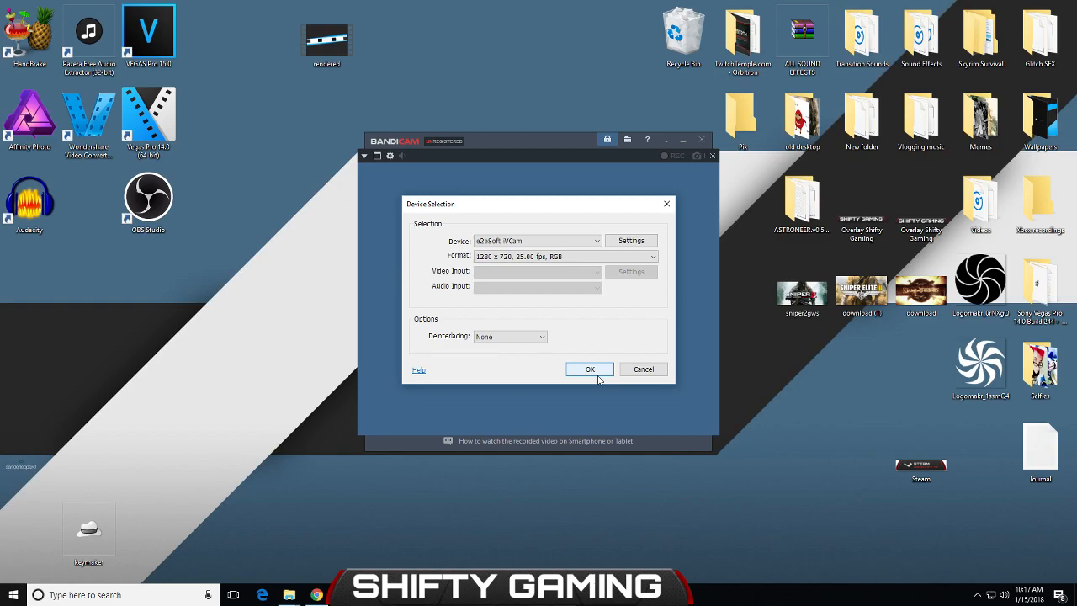
left_click(589, 368)
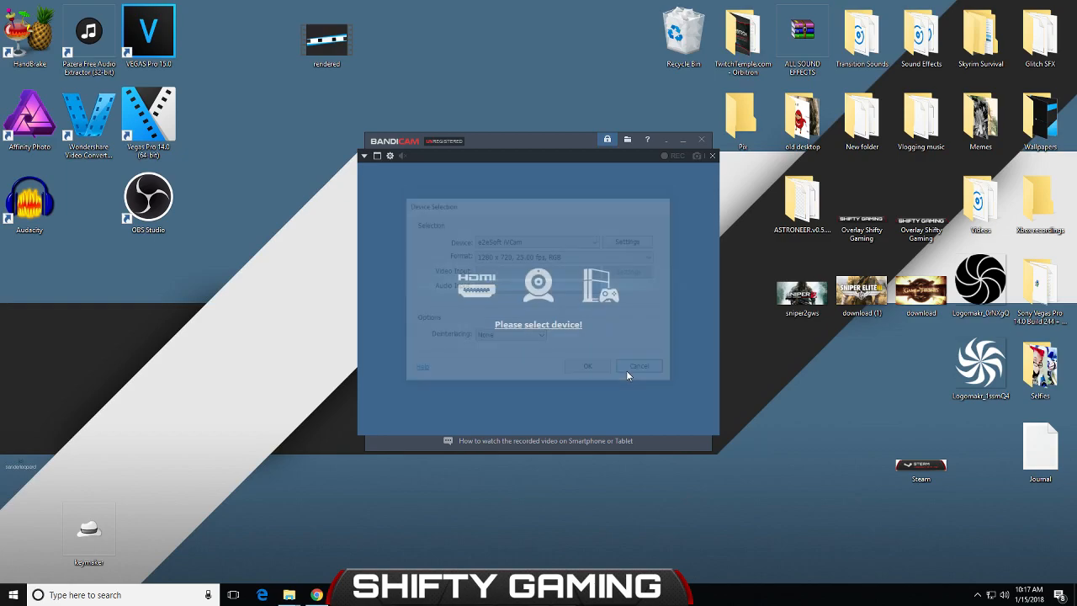
left_click(637, 365)
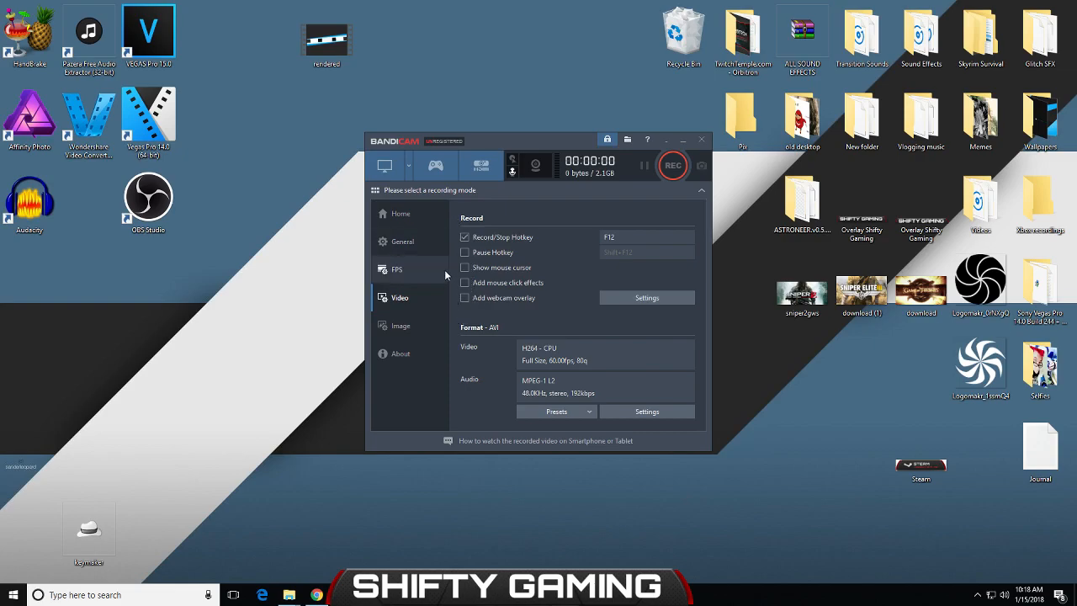
mouse_move(455, 214)
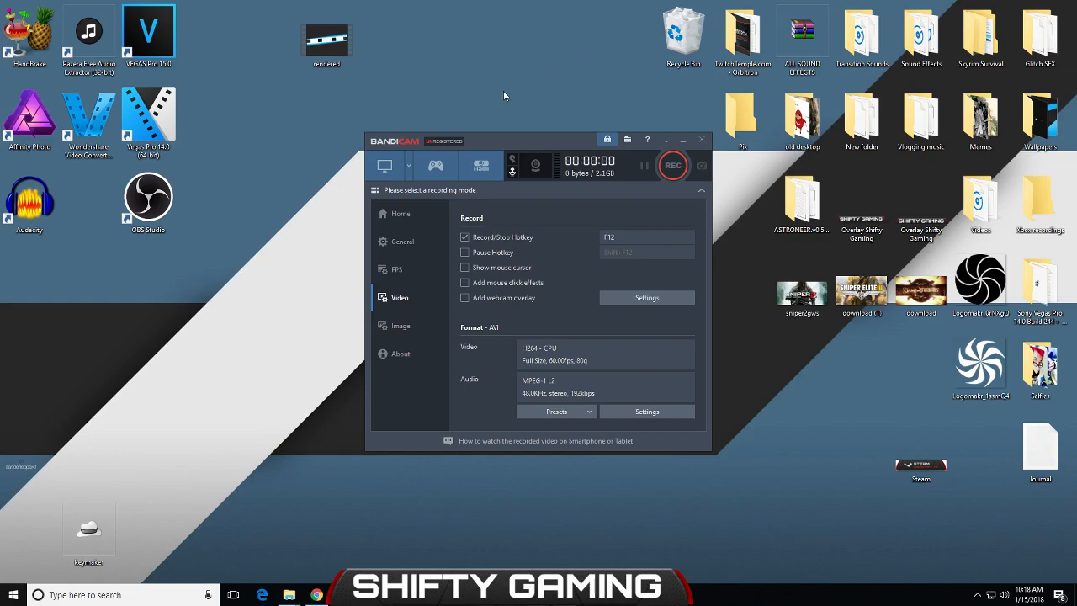
mouse_move(454, 144)
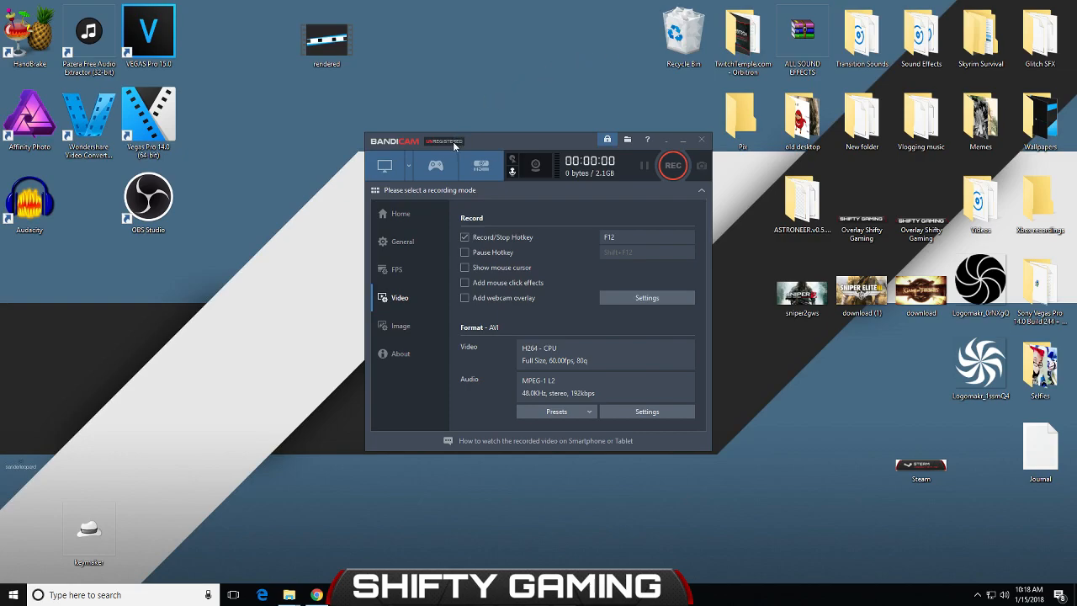
mouse_move(435, 89)
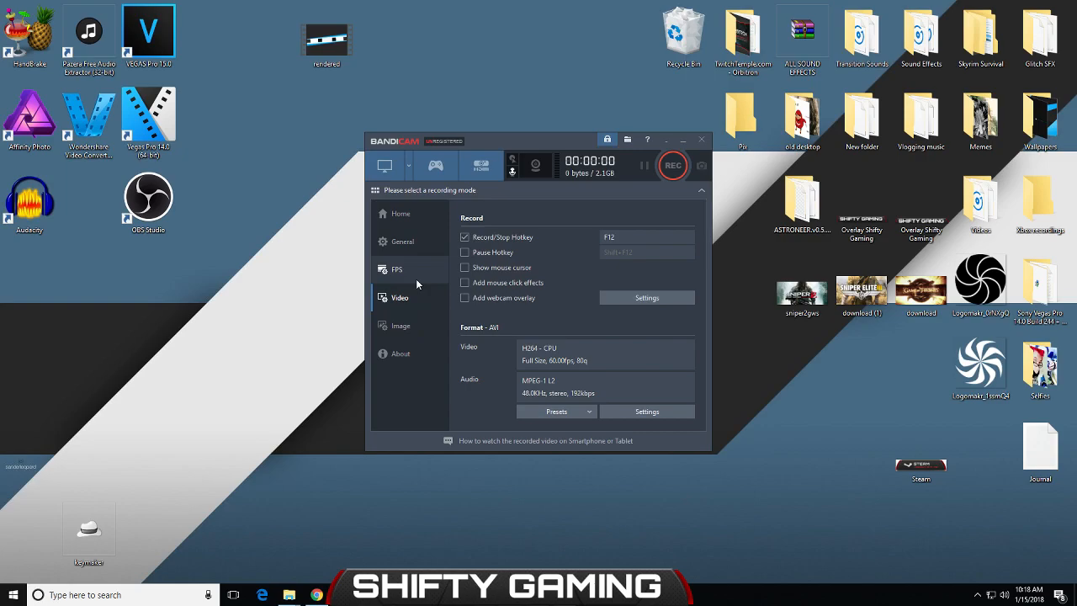
mouse_move(434, 295)
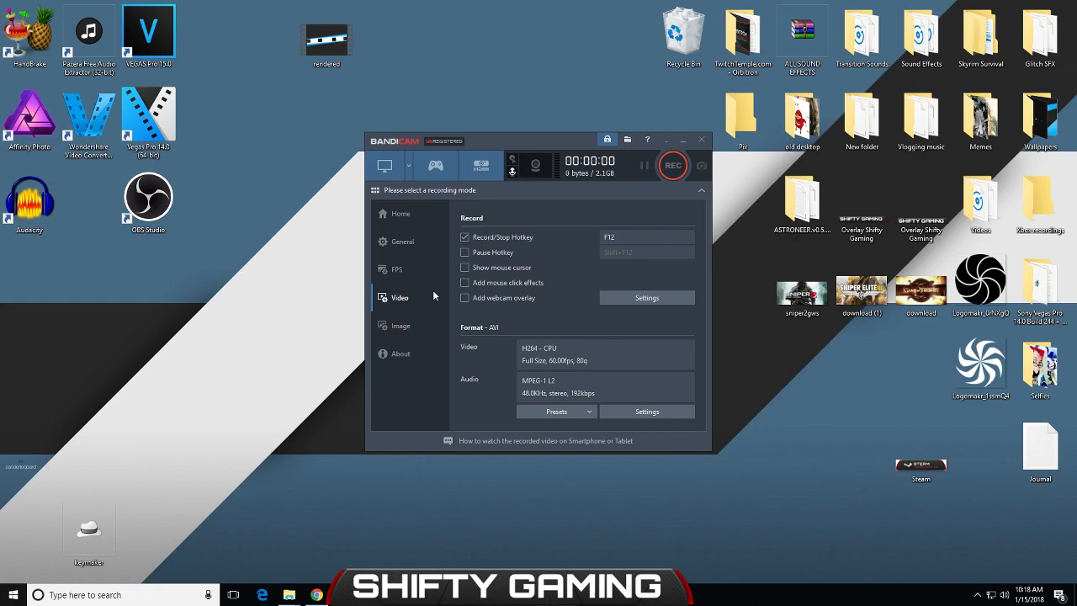
mouse_move(425, 283)
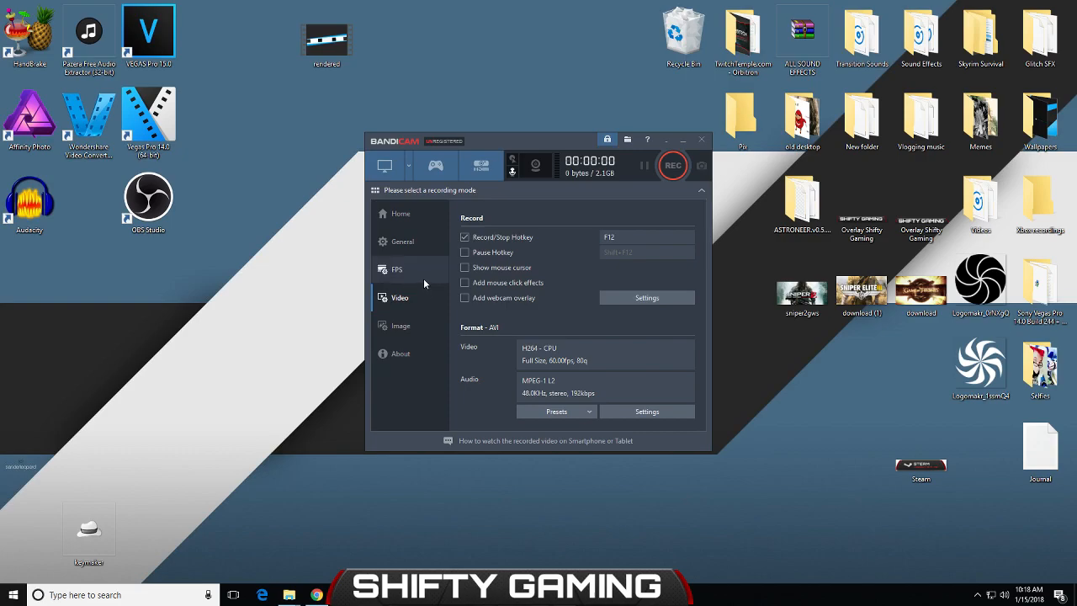
mouse_move(420, 278)
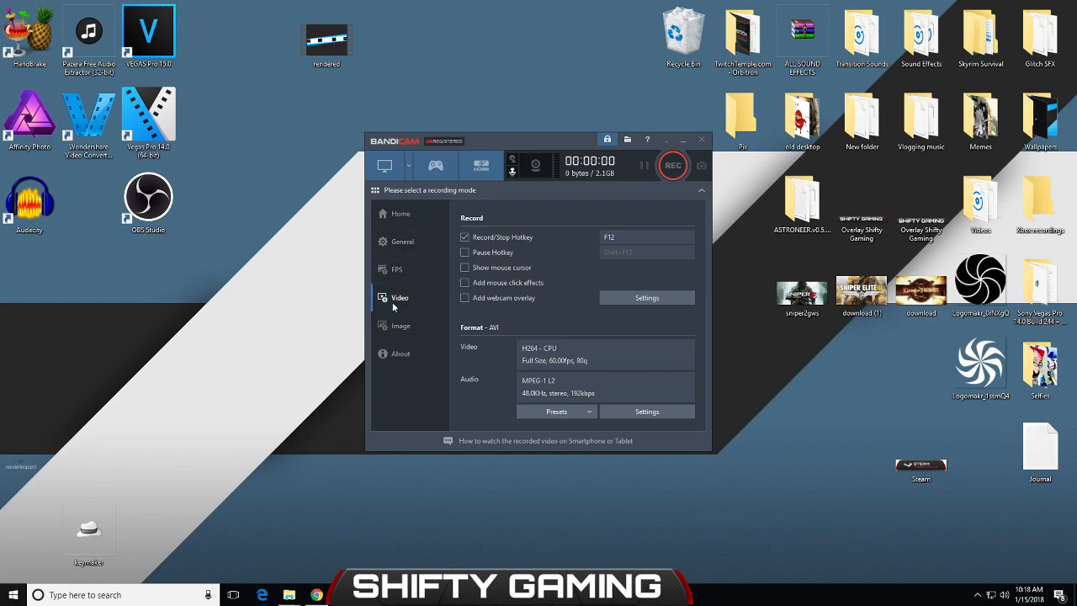
mouse_move(416, 296)
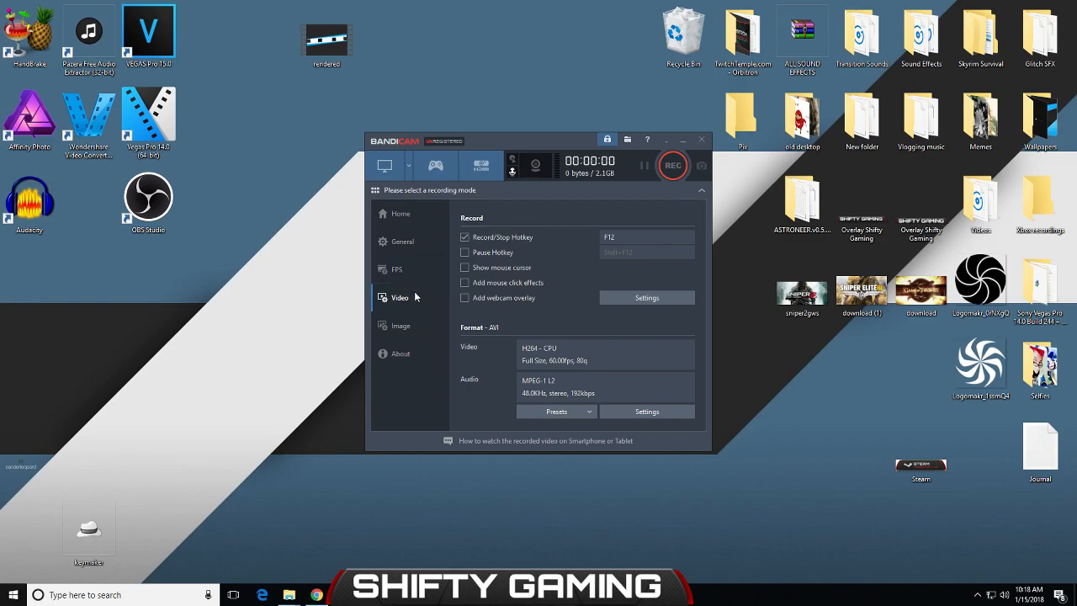
mouse_move(415, 302)
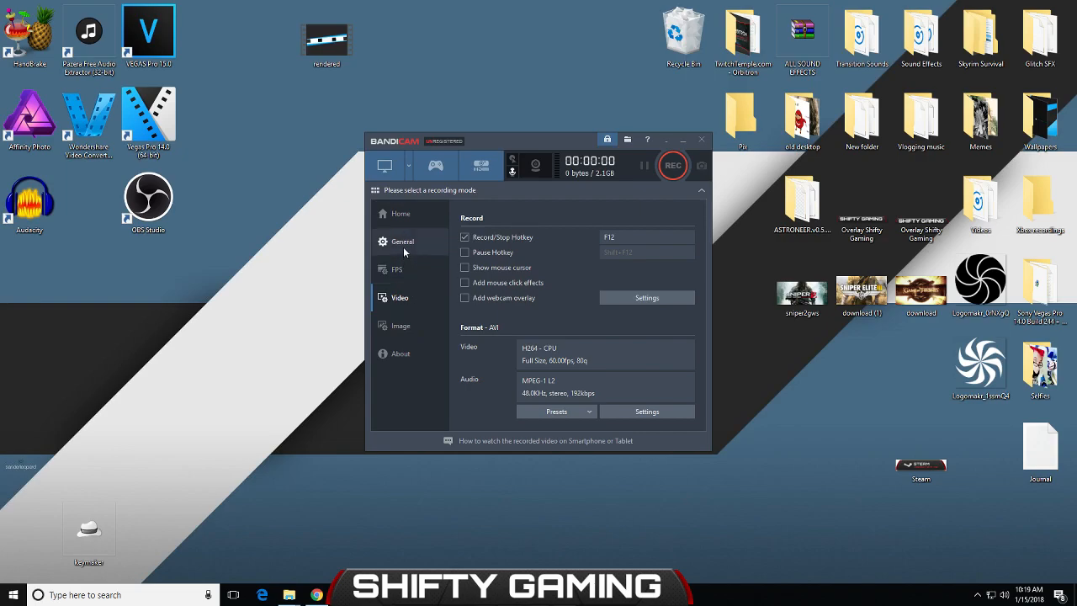
left_click(403, 241)
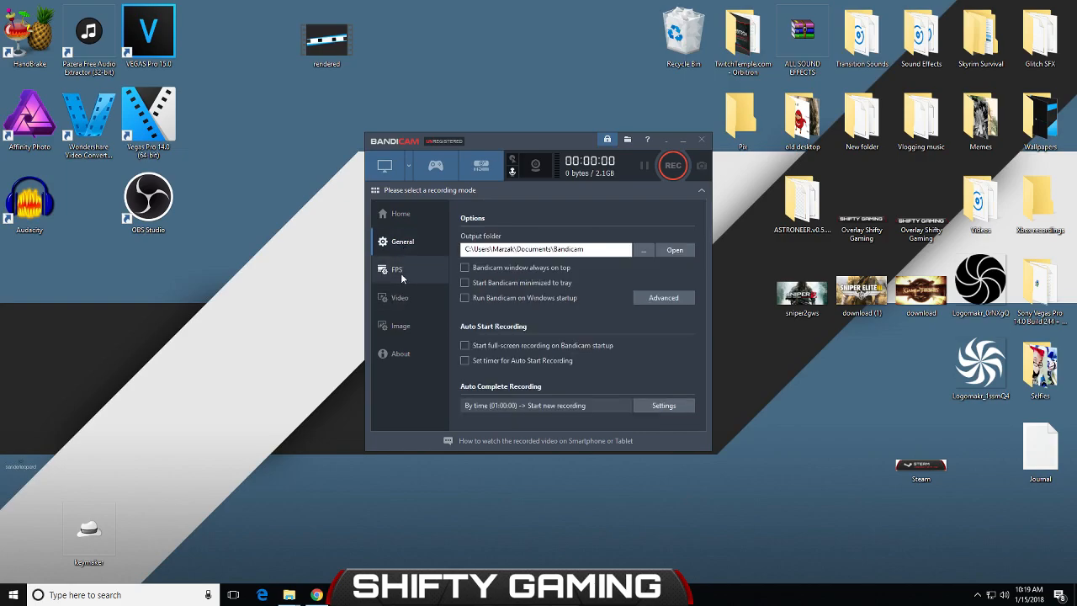
left_click(396, 270)
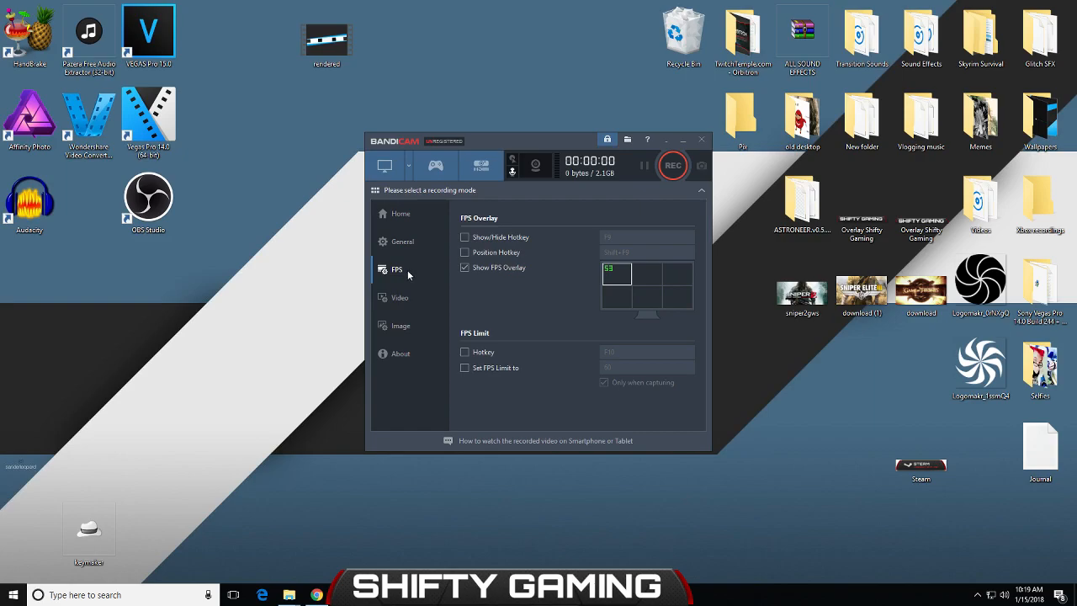
mouse_move(399, 297)
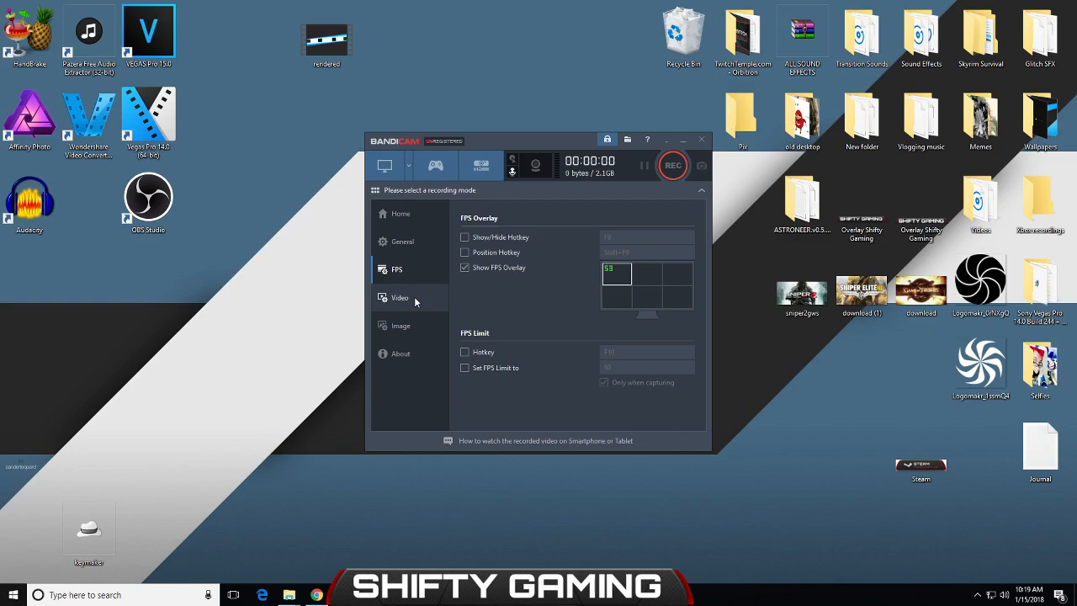
left_click(399, 297)
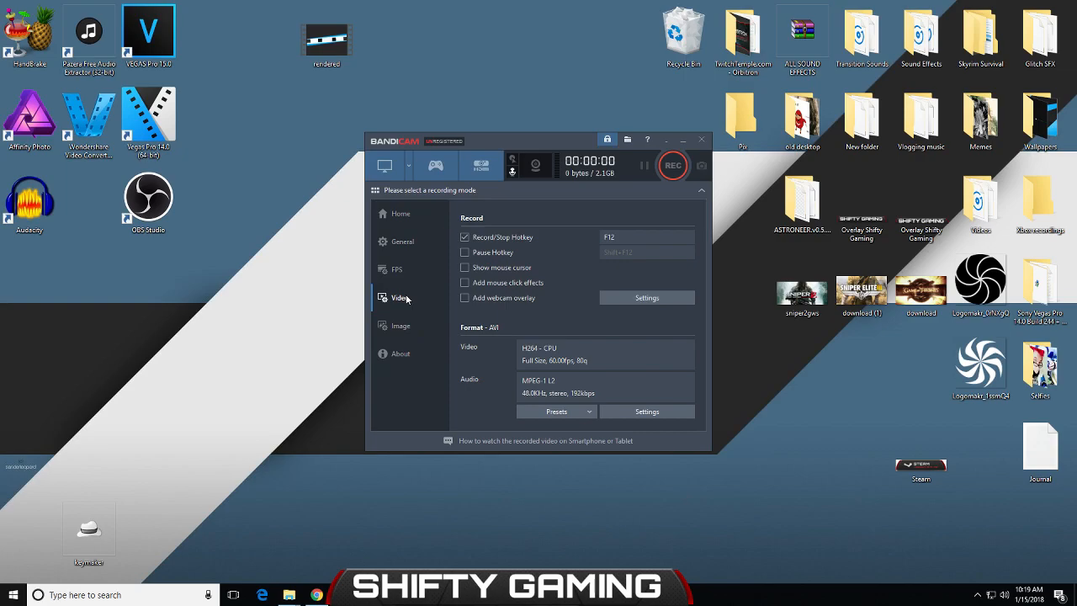
mouse_move(407, 292)
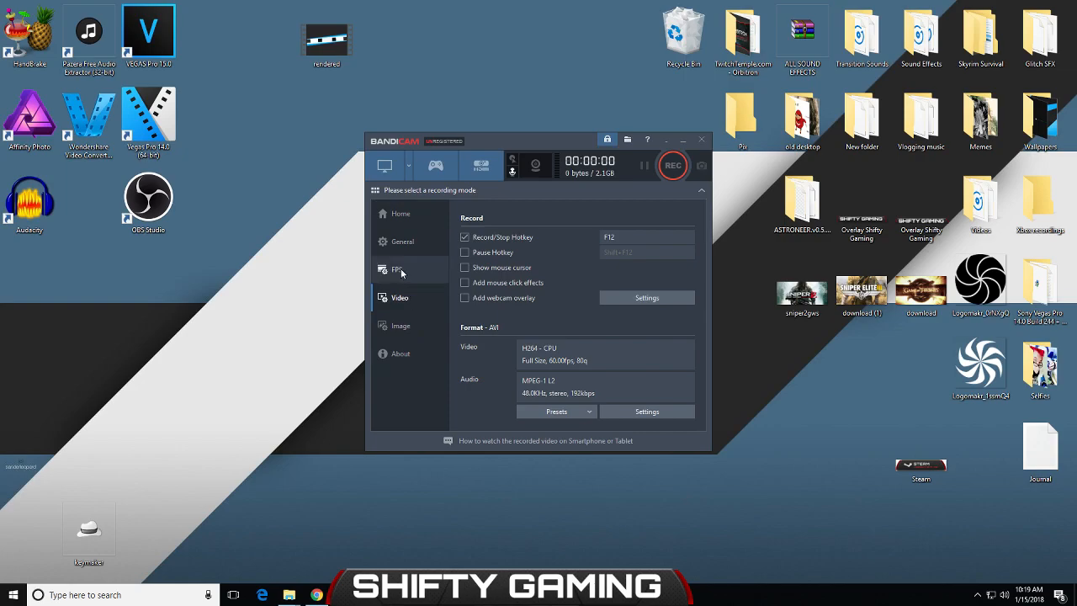
mouse_move(402, 242)
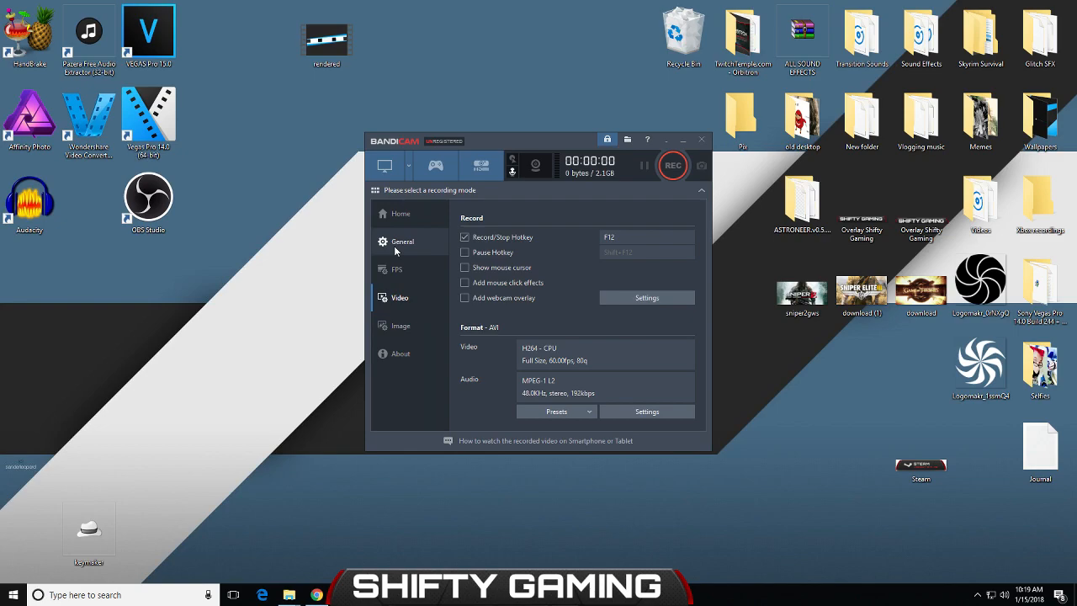
mouse_move(395, 242)
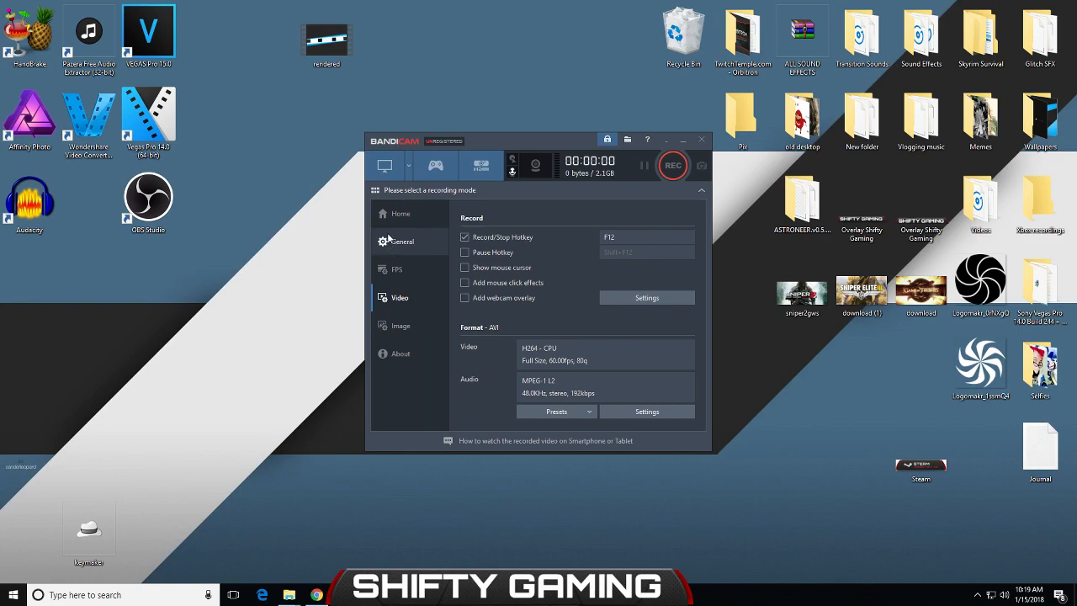